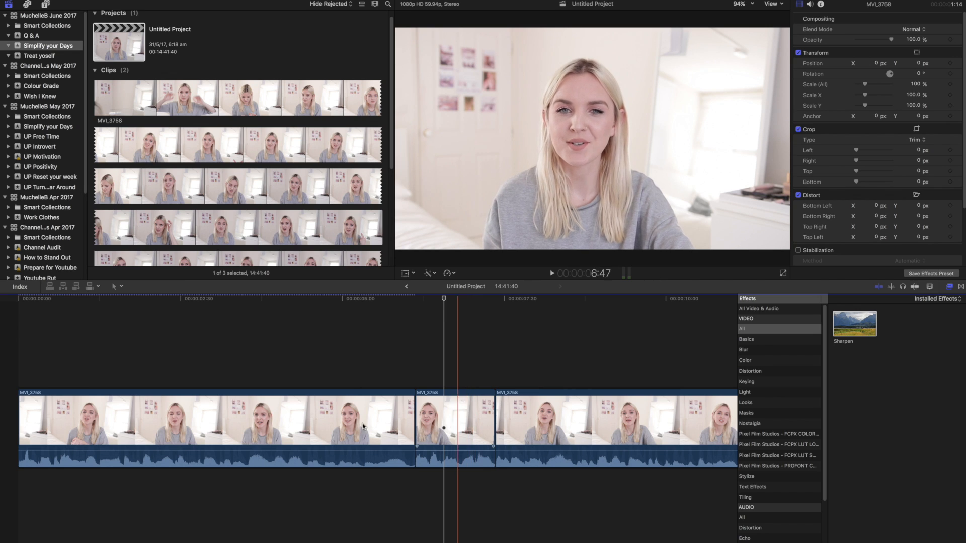
Step: Clear the Effects browser search so every installed effect is listed, then click the timeline
{"action": "left_click", "coordinate": [314, 425]}
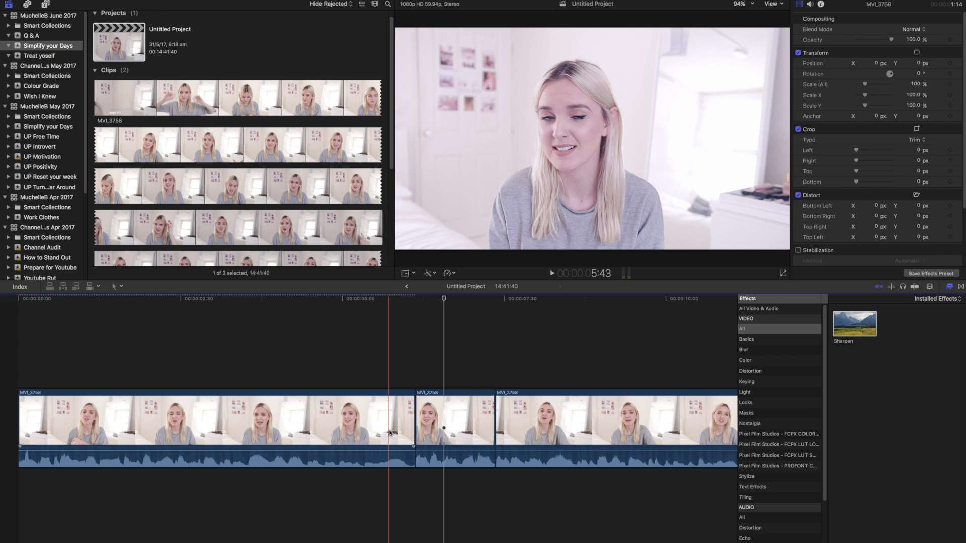
{"action": "left_click", "coordinate": [363, 428]}
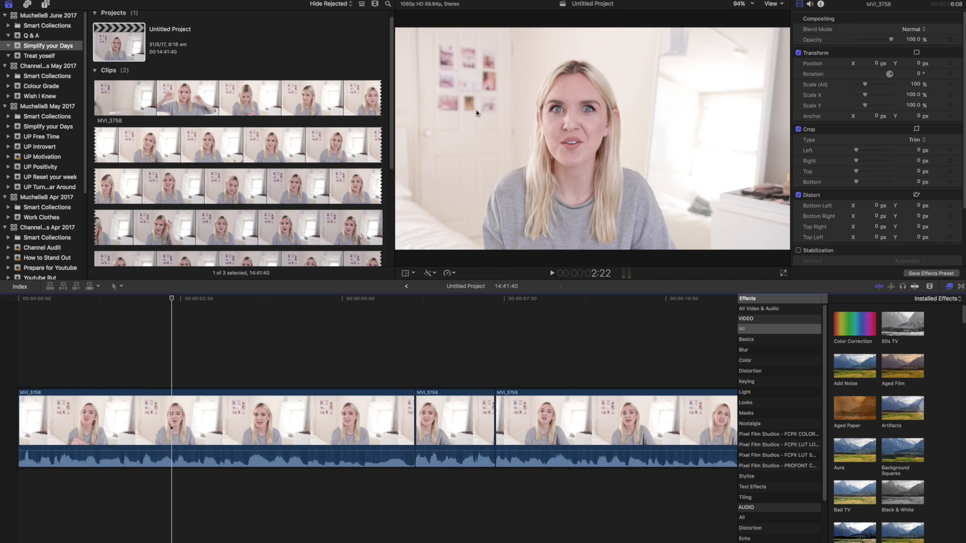
{"action": "left_click", "coordinate": [427, 272]}
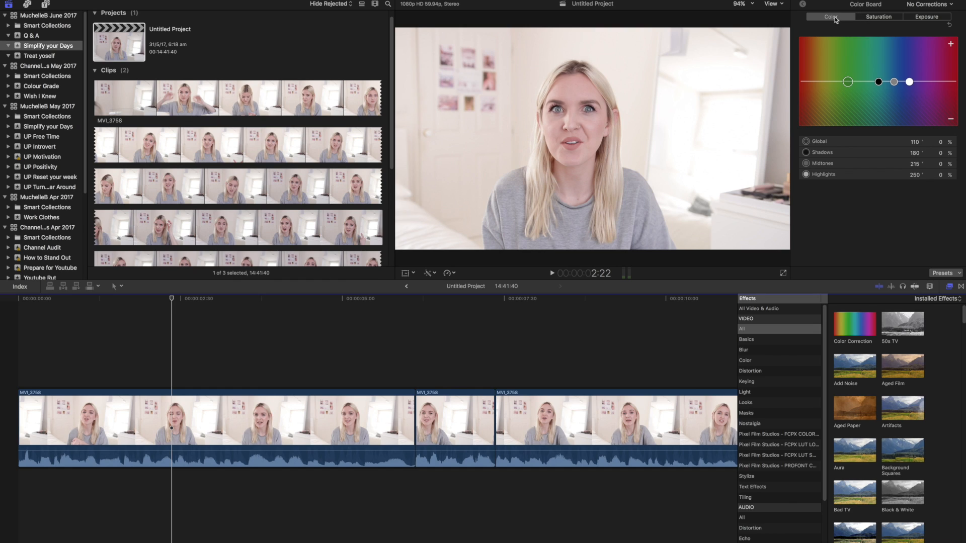
{"action": "mouse_move", "coordinate": [814, 146]}
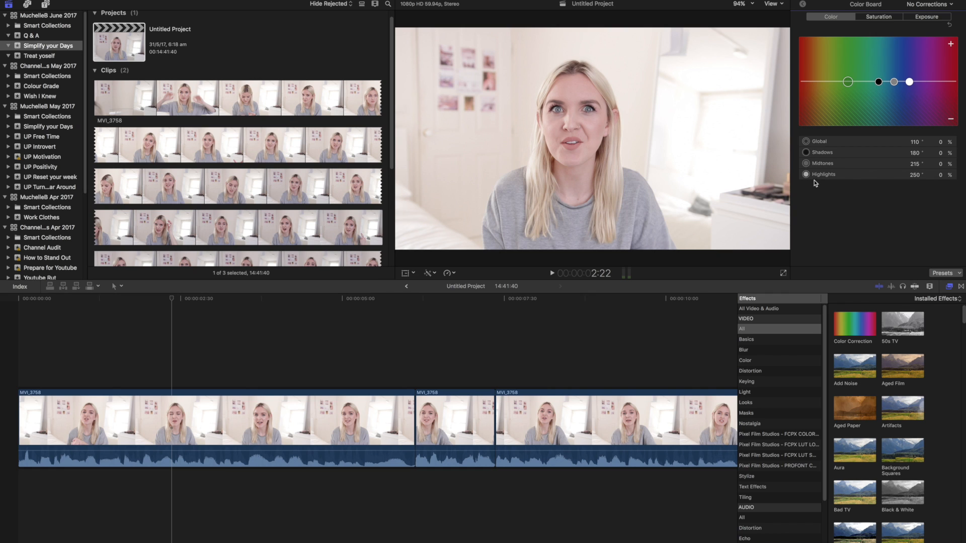
Step: Test Global, Shadows, Midtones and Highlights tint pucks in the Color Board, returning them to neutral
{"action": "left_click", "coordinate": [847, 81]}
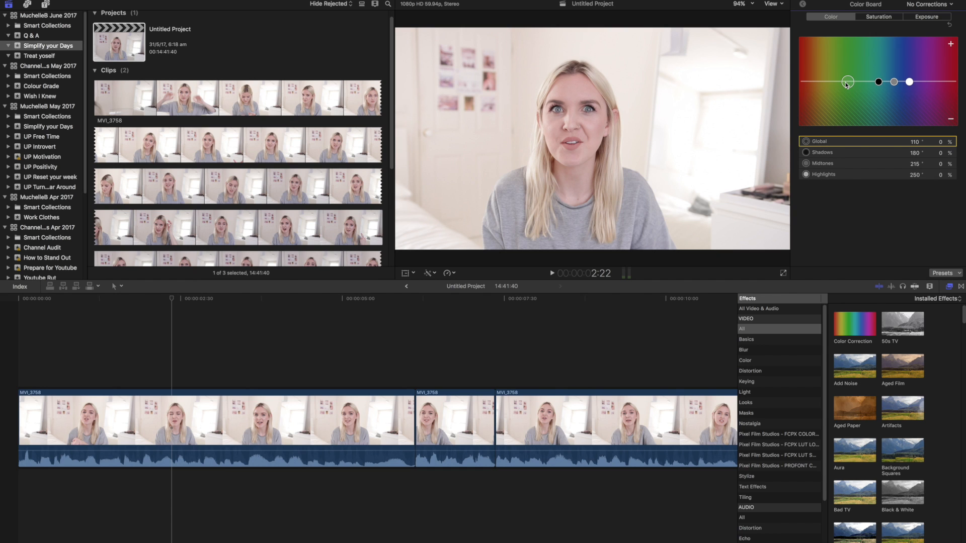
{"action": "left_click_drag", "start_coordinate": [848, 81], "coordinate": [848, 46]}
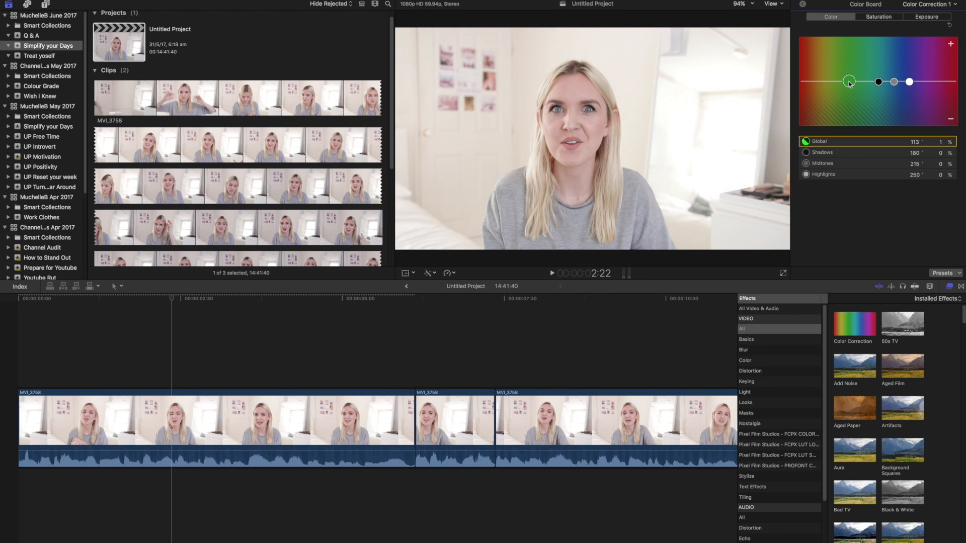
{"action": "left_click_drag", "start_coordinate": [849, 81], "coordinate": [878, 82]}
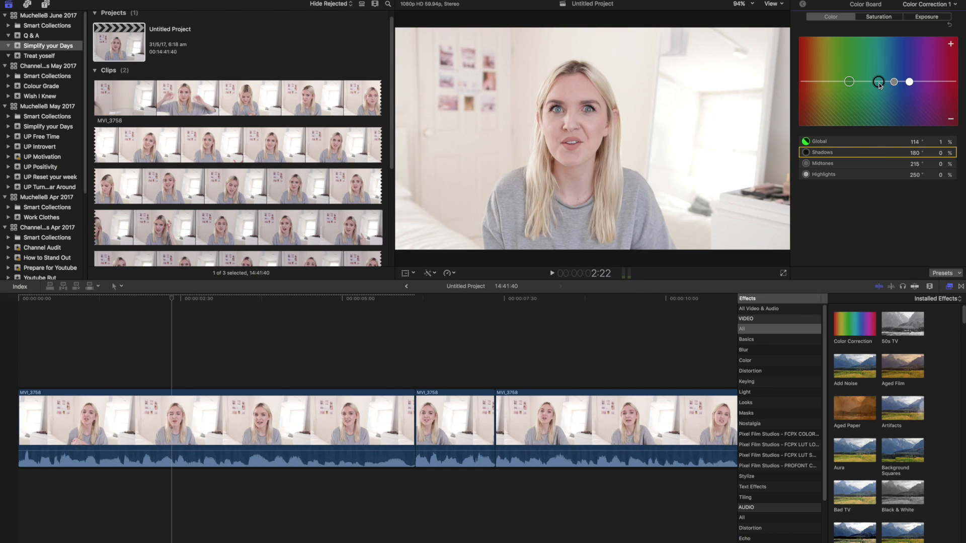
{"action": "left_click_drag", "start_coordinate": [878, 82], "coordinate": [879, 91]}
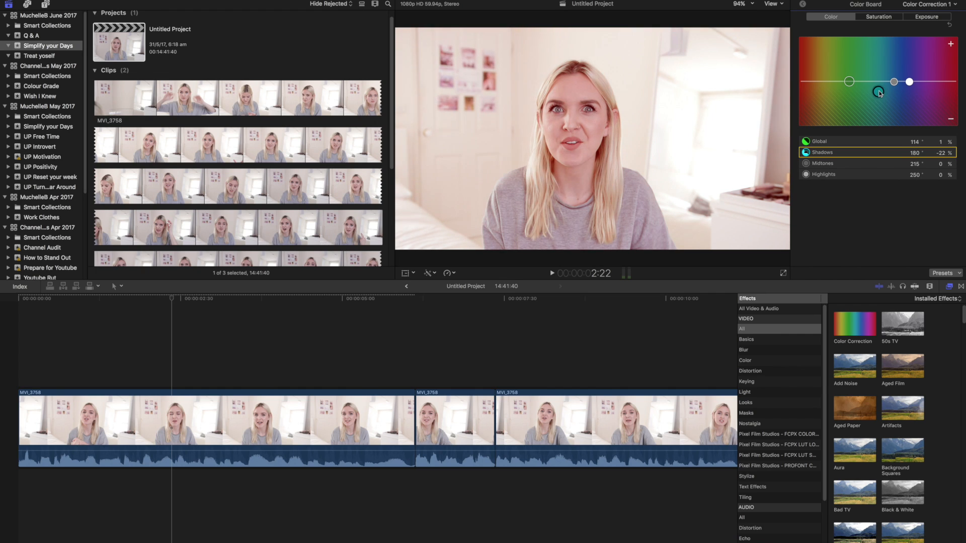
{"action": "left_click_drag", "start_coordinate": [894, 92], "coordinate": [878, 82]}
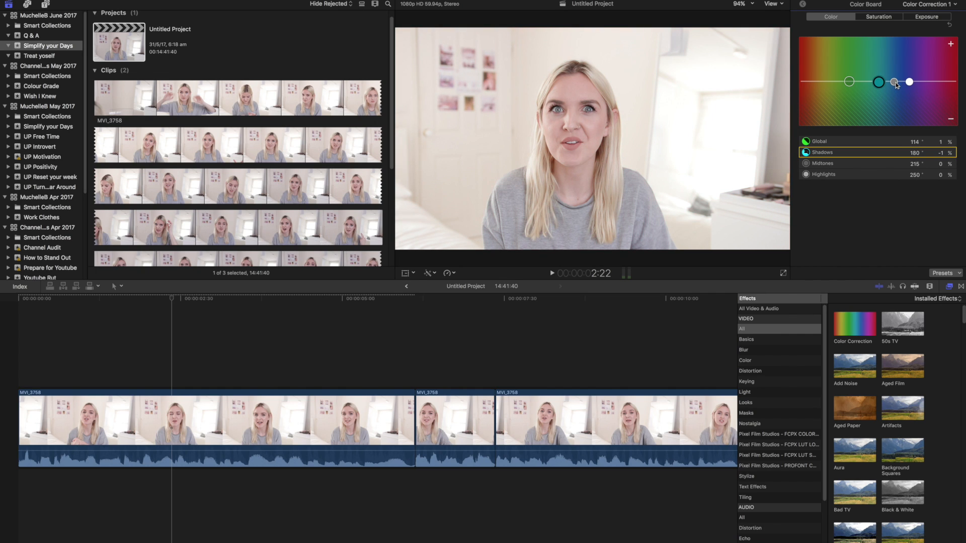
{"action": "left_click_drag", "start_coordinate": [907, 82], "coordinate": [894, 72]}
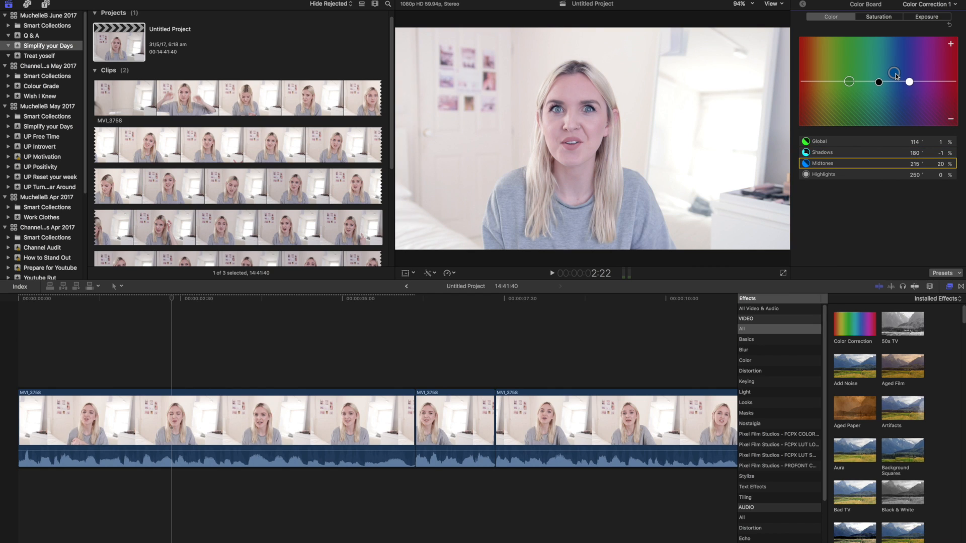
{"action": "left_click_drag", "start_coordinate": [894, 75], "coordinate": [909, 81]}
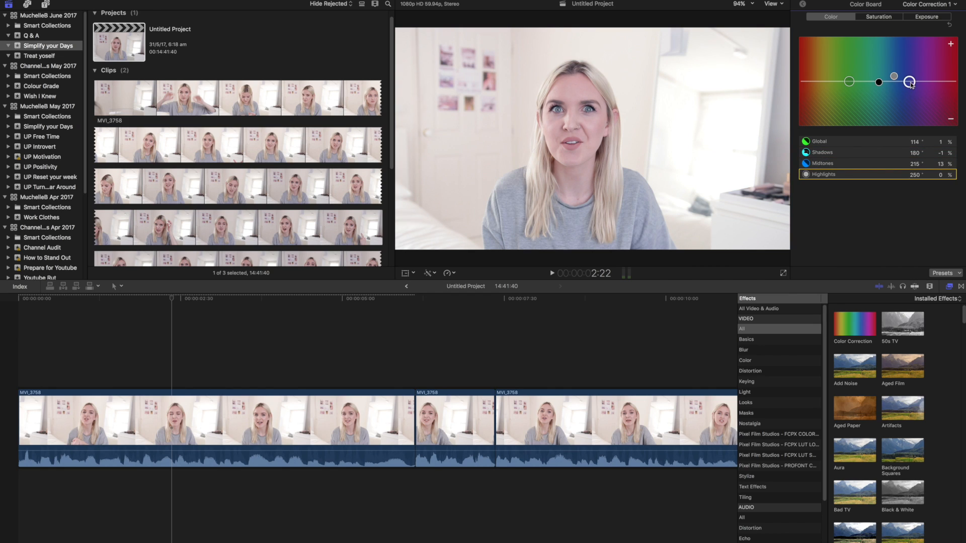
{"action": "left_click_drag", "start_coordinate": [910, 80], "coordinate": [937, 58]}
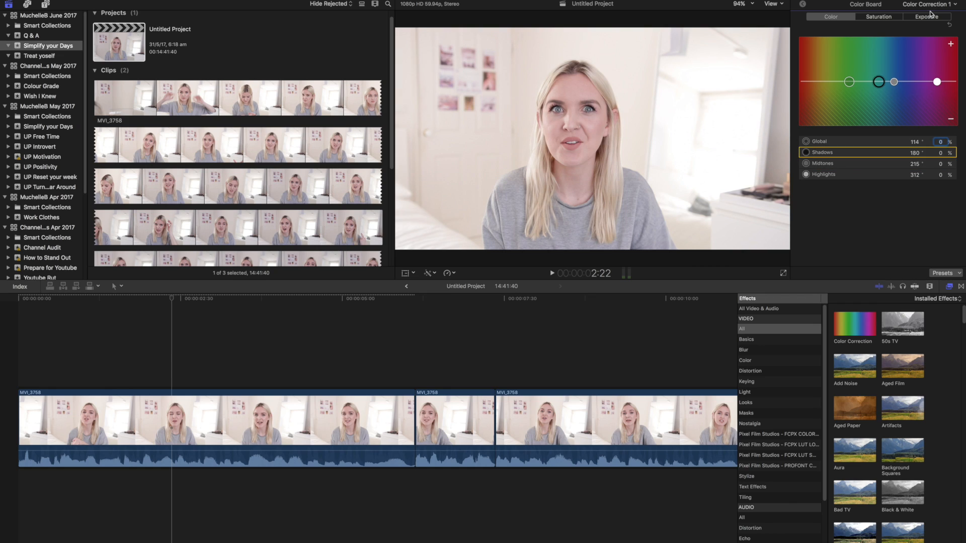
Step: Test higher Global saturation in the Saturation tab, then settle it at -13%
{"action": "left_click", "coordinate": [877, 17]}
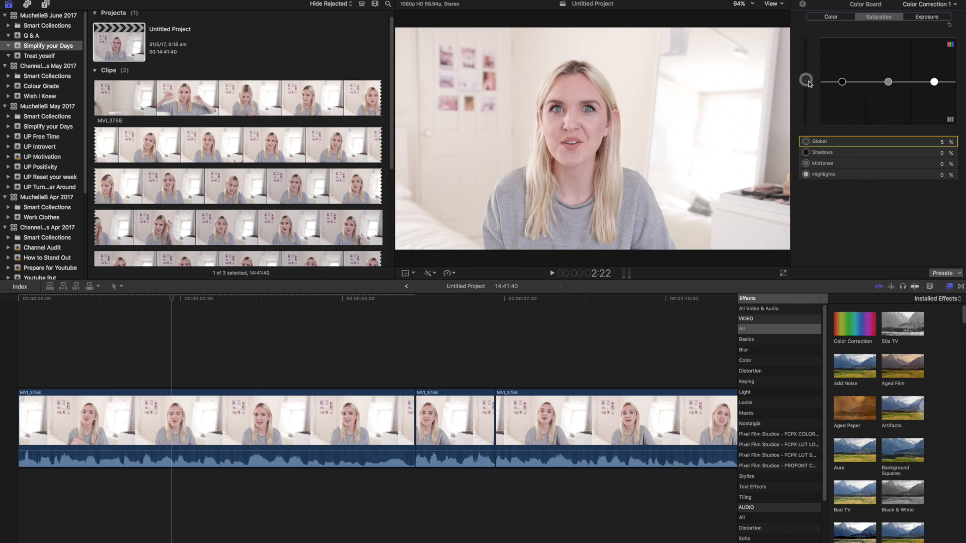
{"action": "left_click_drag", "start_coordinate": [807, 82], "coordinate": [806, 54]}
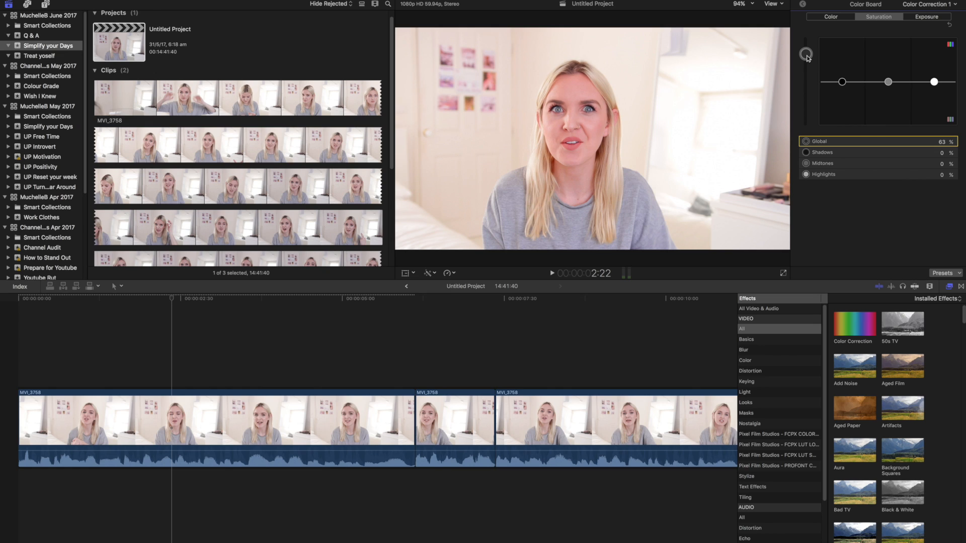
{"action": "mouse_move", "coordinate": [806, 72]}
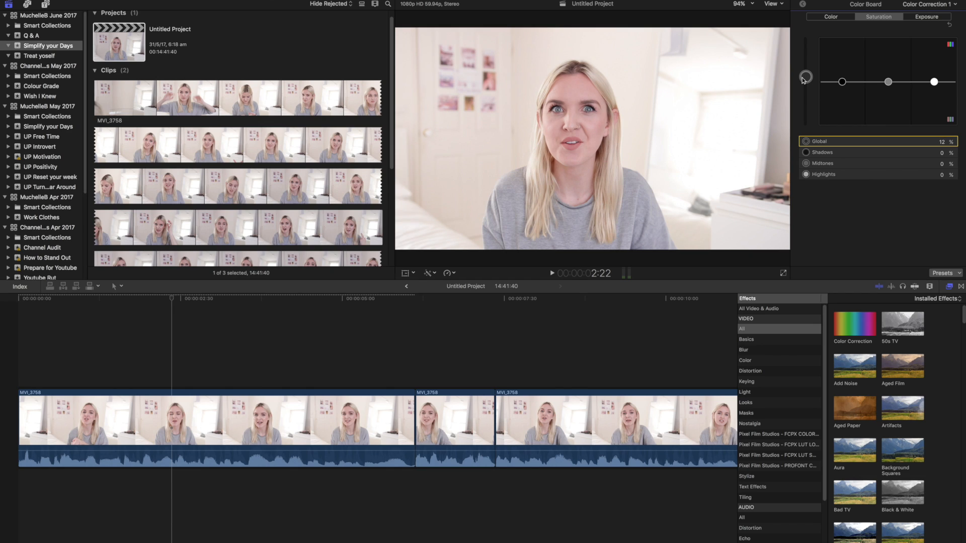
{"action": "left_click_drag", "start_coordinate": [805, 77], "coordinate": [805, 79]}
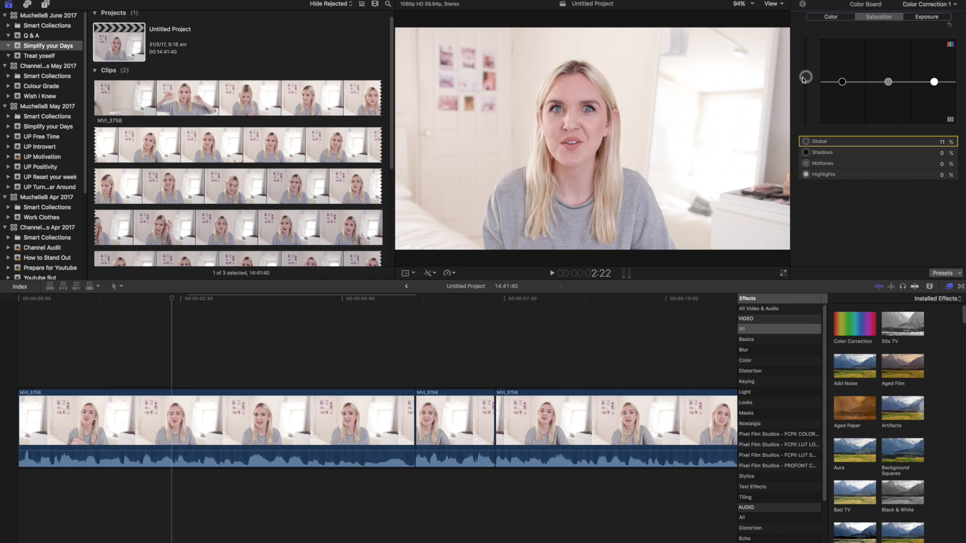
{"action": "left_click_drag", "start_coordinate": [805, 77], "coordinate": [805, 84]}
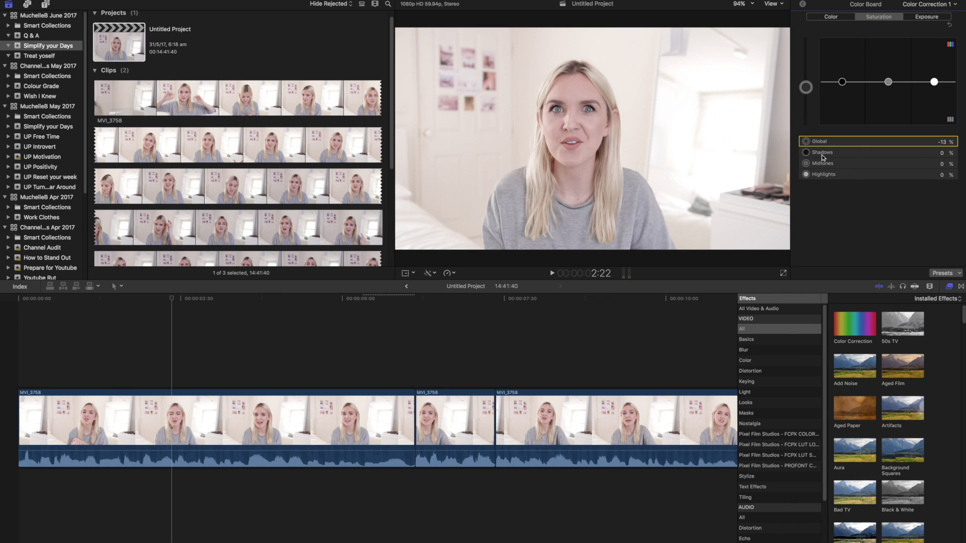
Step: In the Exposure tab, raise Global exposure to about 7%, then reset it to 0%
{"action": "left_click", "coordinate": [821, 152]}
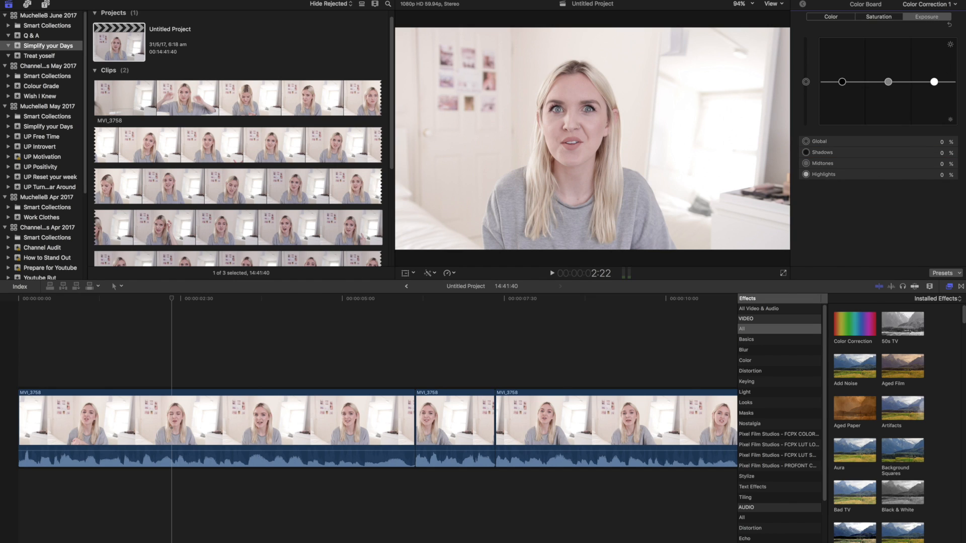
{"action": "mouse_move", "coordinate": [846, 157]}
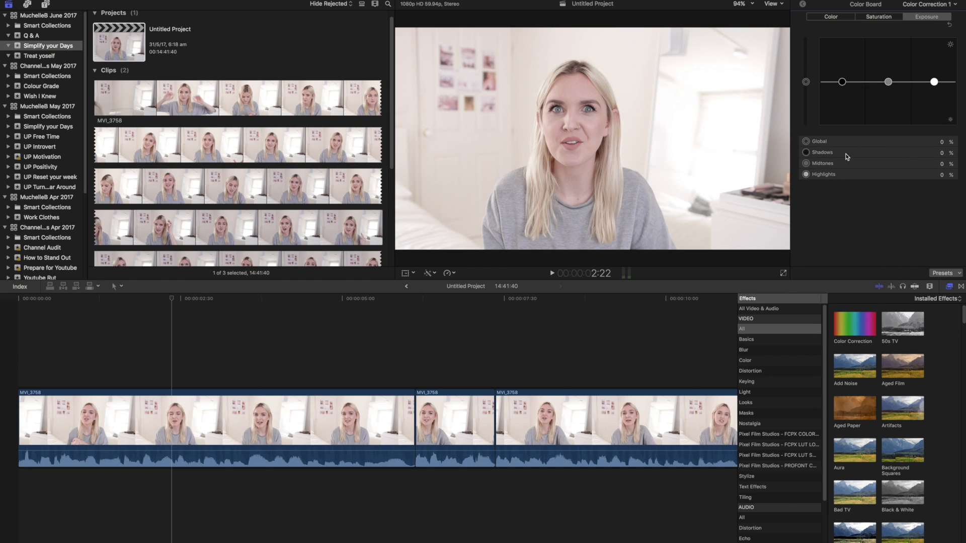
{"action": "mouse_move", "coordinate": [897, 158]}
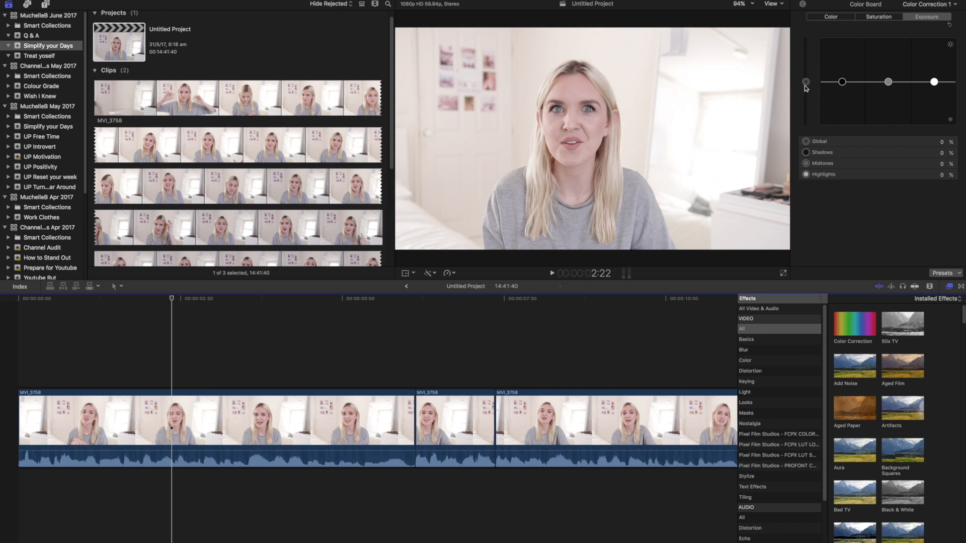
{"action": "left_click_drag", "start_coordinate": [806, 82], "coordinate": [806, 81]}
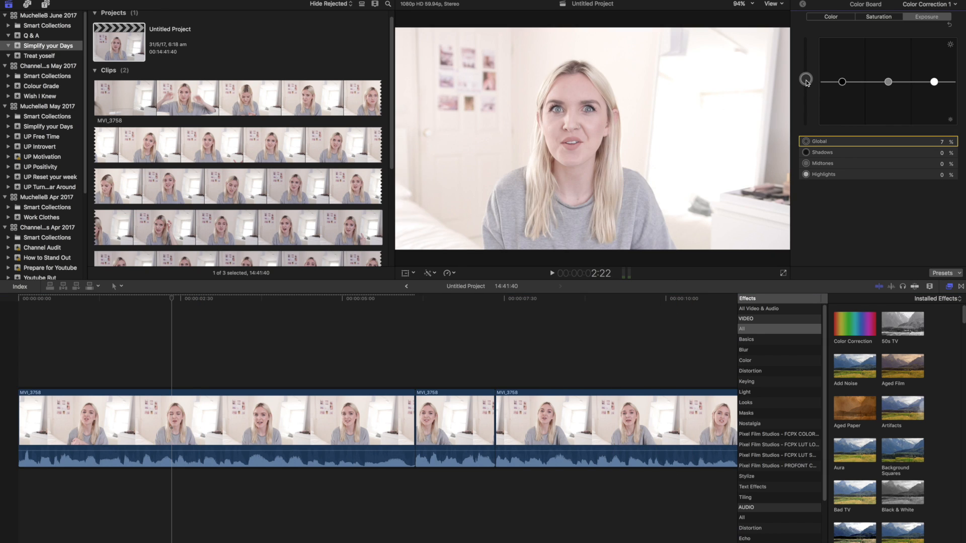
{"action": "left_click_drag", "start_coordinate": [805, 80], "coordinate": [806, 85]}
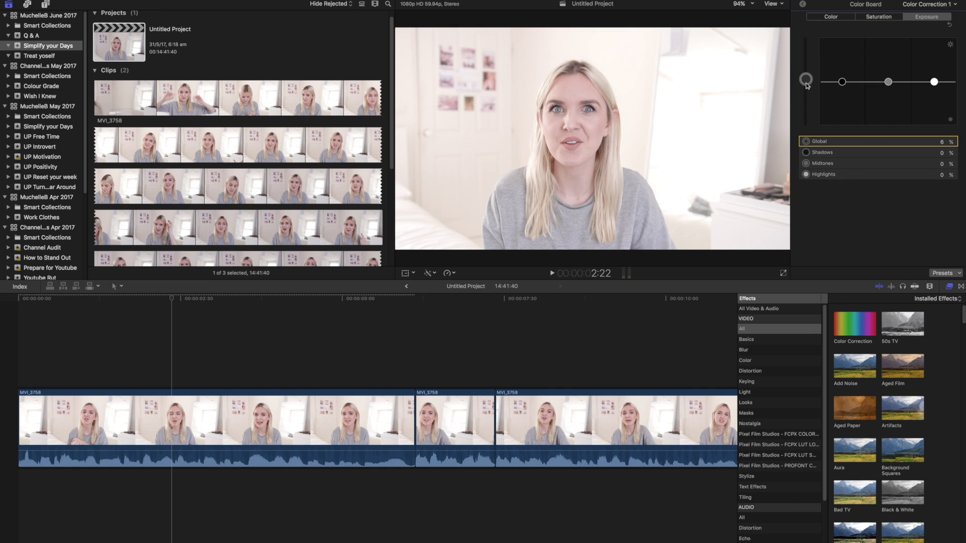
{"action": "left_click_drag", "start_coordinate": [805, 80], "coordinate": [805, 90]}
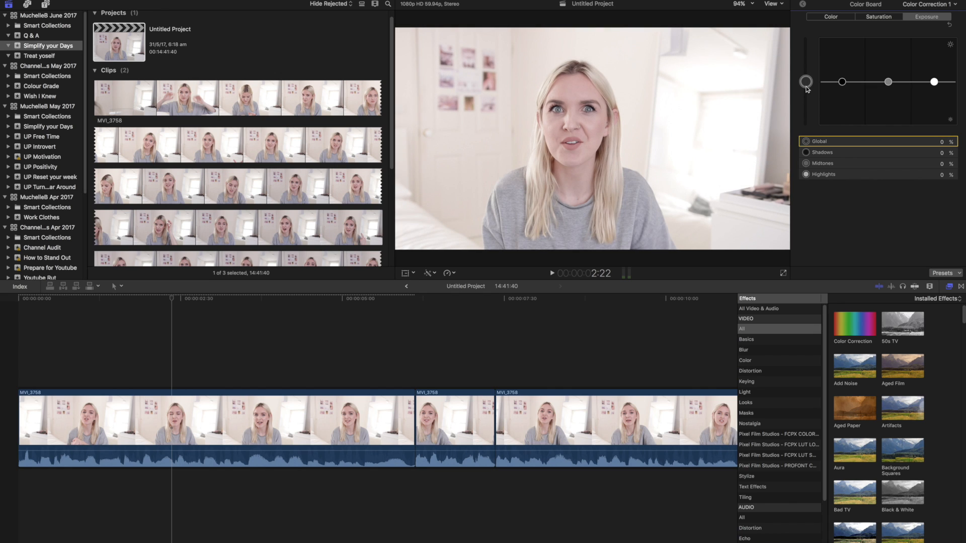
{"action": "left_click_drag", "start_coordinate": [806, 82], "coordinate": [805, 83]}
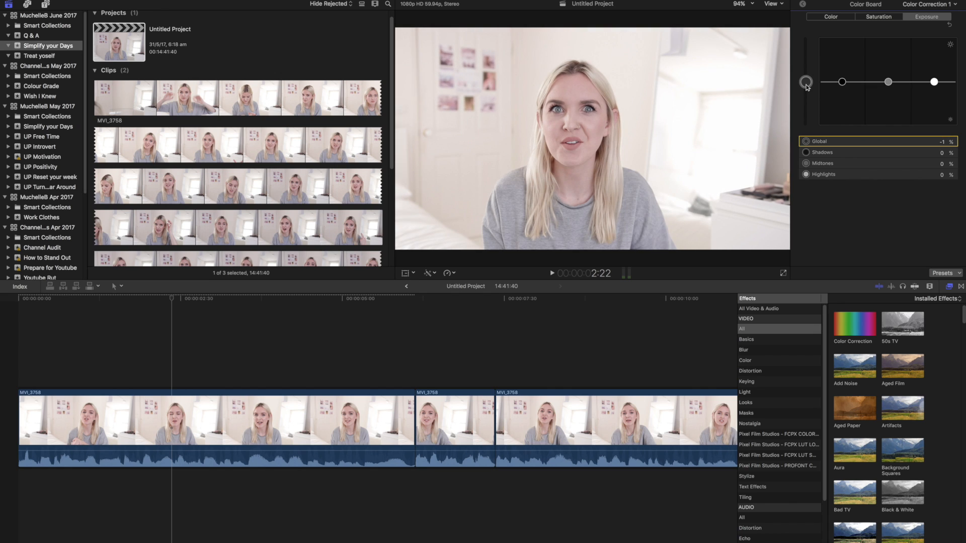
{"action": "left_click", "coordinate": [941, 141]}
{"action": "type", "text": "0"}
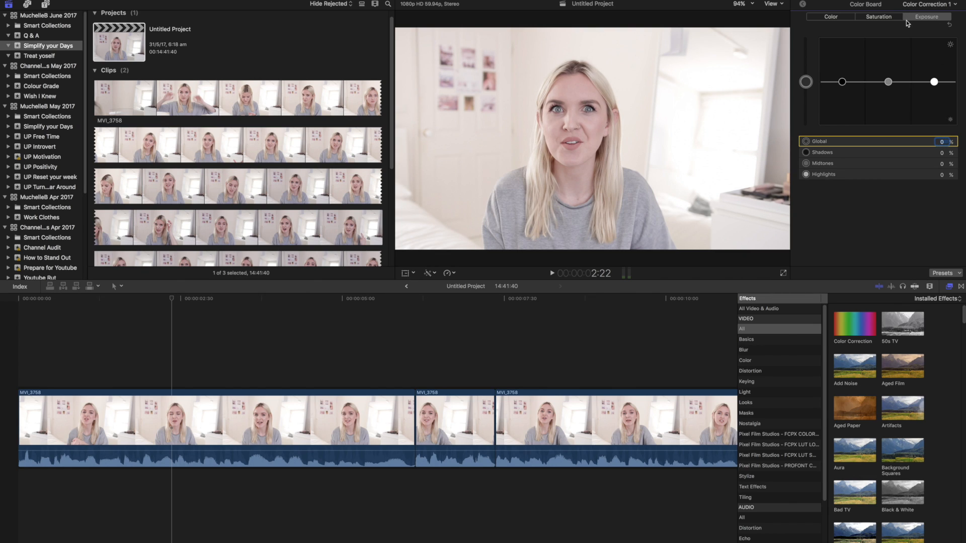
{"action": "mouse_move", "coordinate": [864, 53]}
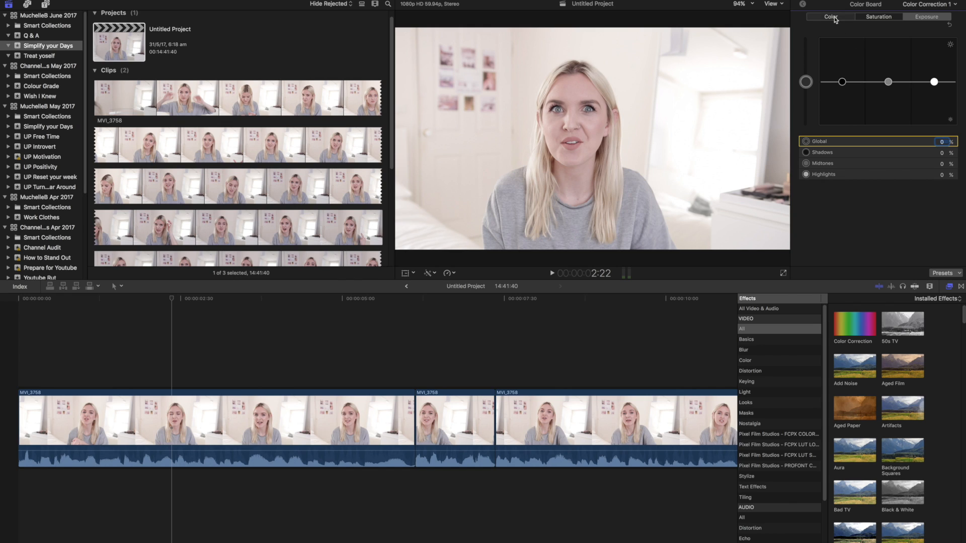
Step: Give Color Correction 1 a subtle blue shadow tint and a teal midtone tint
{"action": "left_click", "coordinate": [829, 17]}
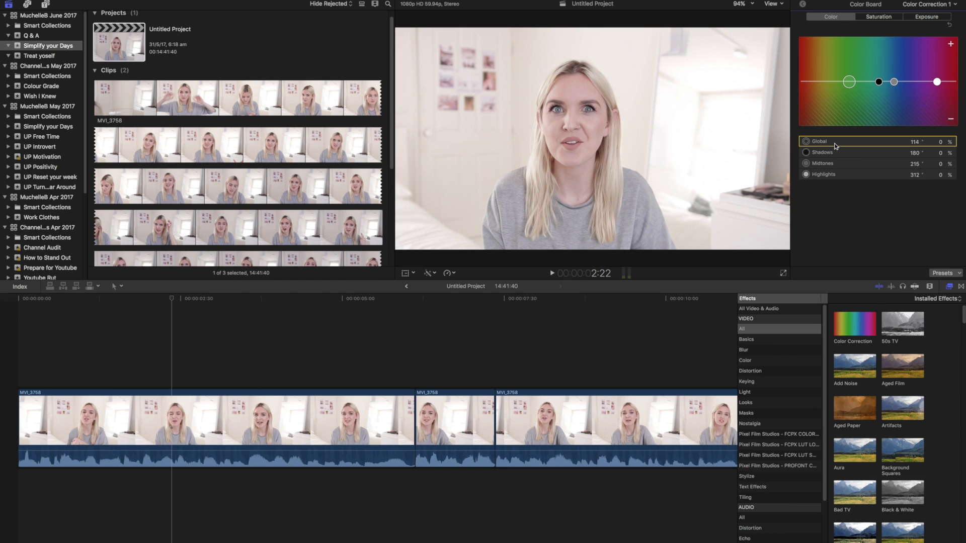
{"action": "mouse_move", "coordinate": [834, 176]}
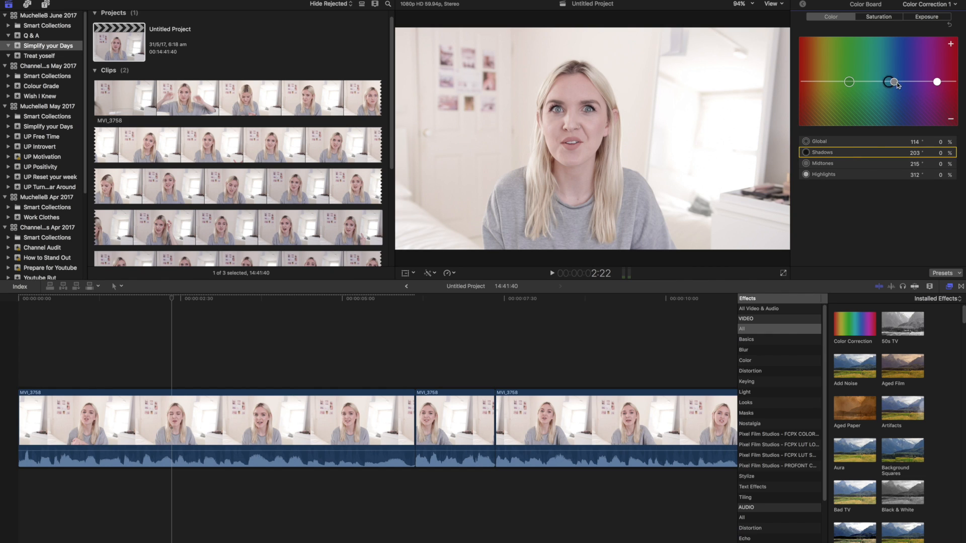
{"action": "left_click_drag", "start_coordinate": [895, 82], "coordinate": [906, 66]}
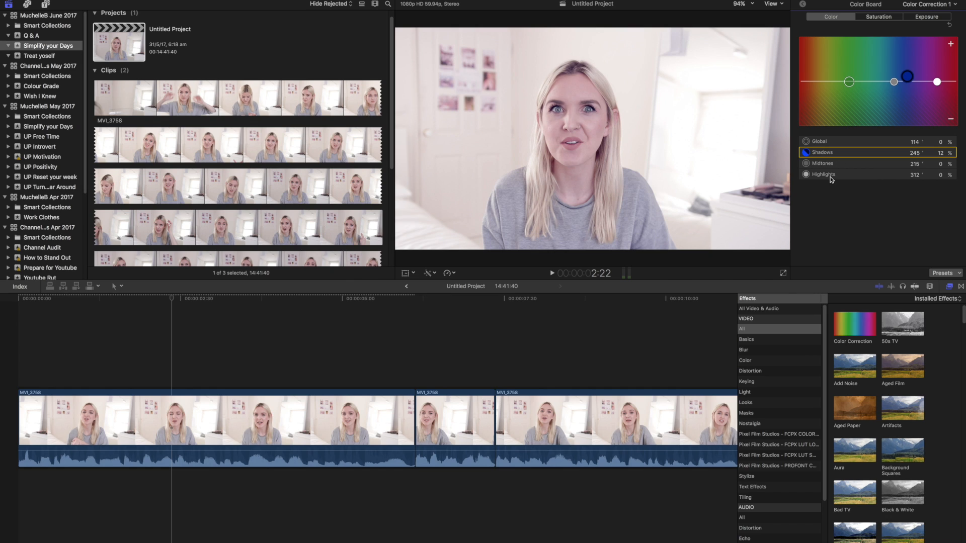
{"action": "left_click_drag", "start_coordinate": [894, 82], "coordinate": [897, 85]}
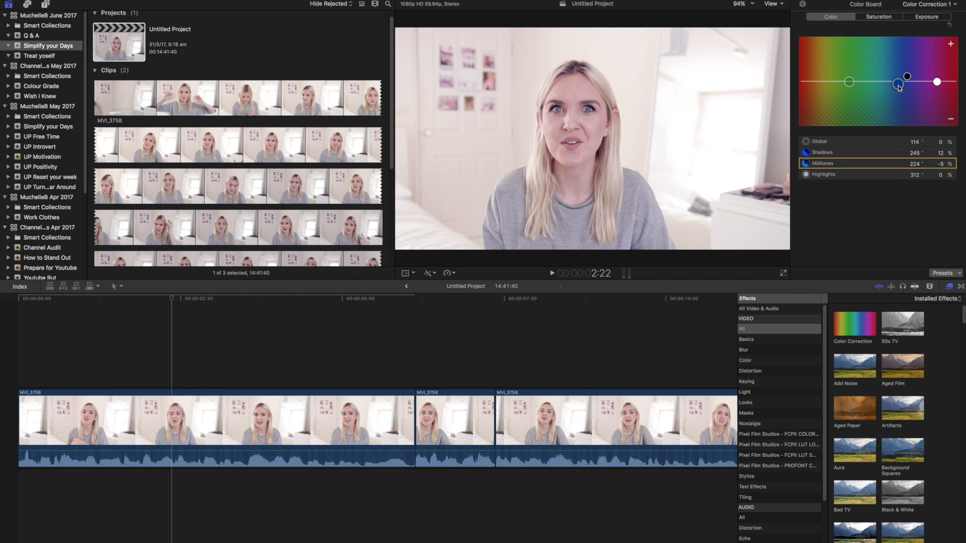
{"action": "left_click_drag", "start_coordinate": [898, 85], "coordinate": [823, 80]}
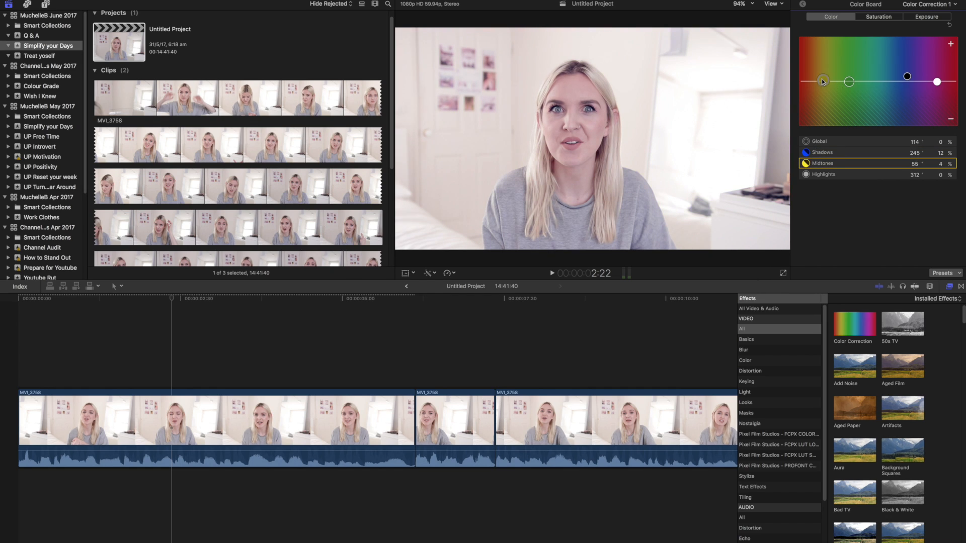
{"action": "left_click_drag", "start_coordinate": [822, 80], "coordinate": [848, 80]}
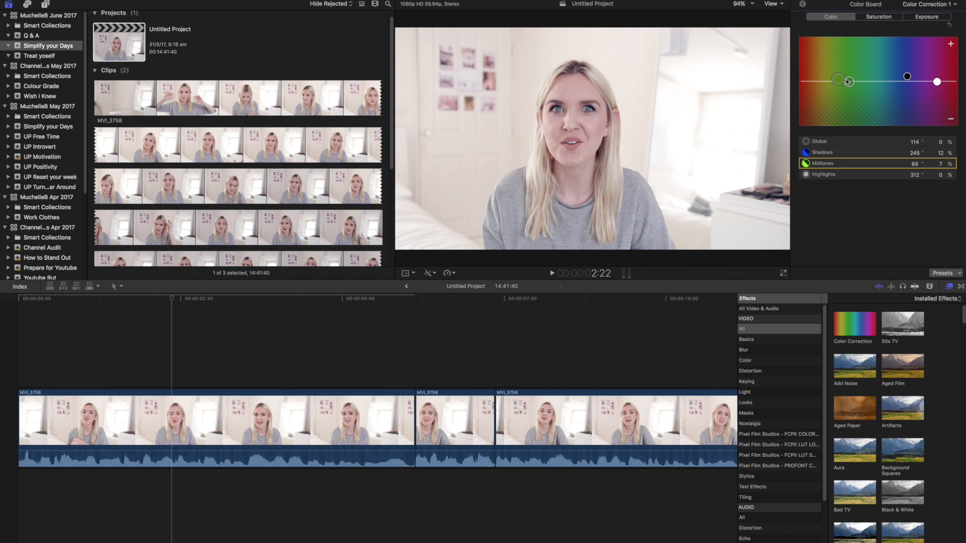
{"action": "left_click_drag", "start_coordinate": [839, 81], "coordinate": [873, 81]}
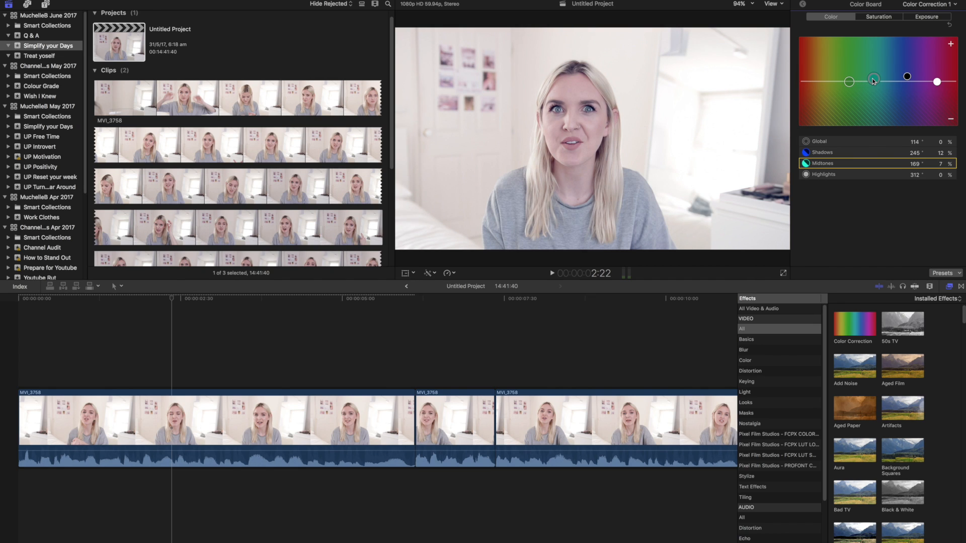
{"action": "left_click_drag", "start_coordinate": [873, 81], "coordinate": [872, 83]}
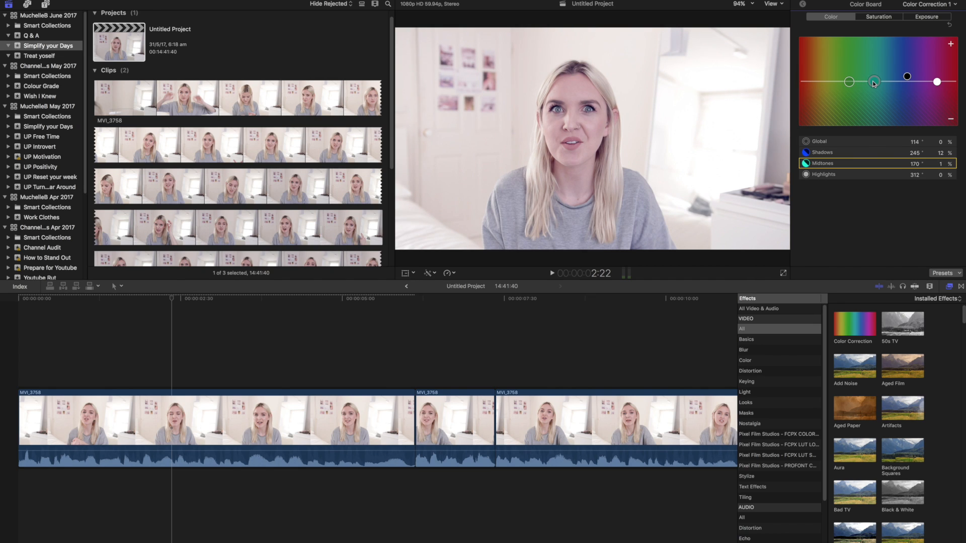
{"action": "left_click_drag", "start_coordinate": [872, 83], "coordinate": [872, 80]}
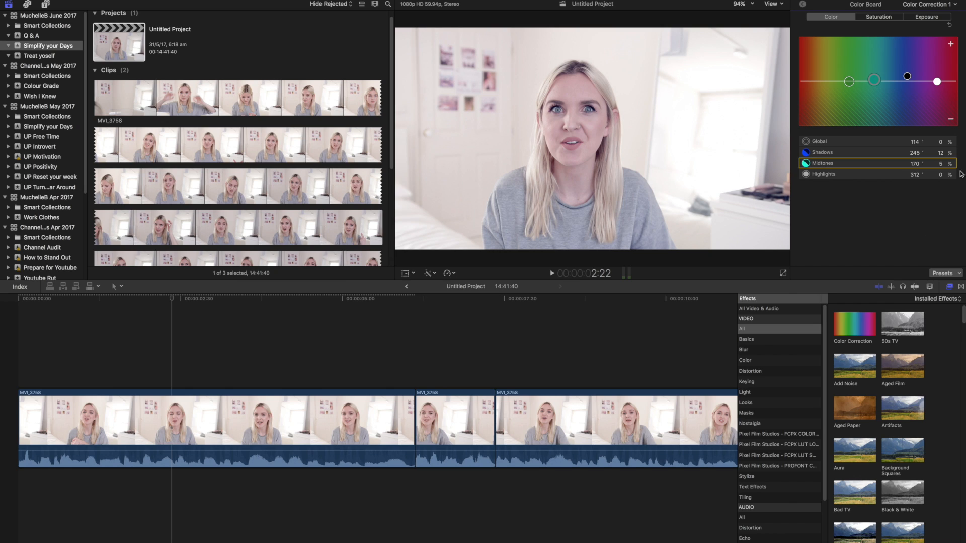
{"action": "mouse_move", "coordinate": [868, 143]}
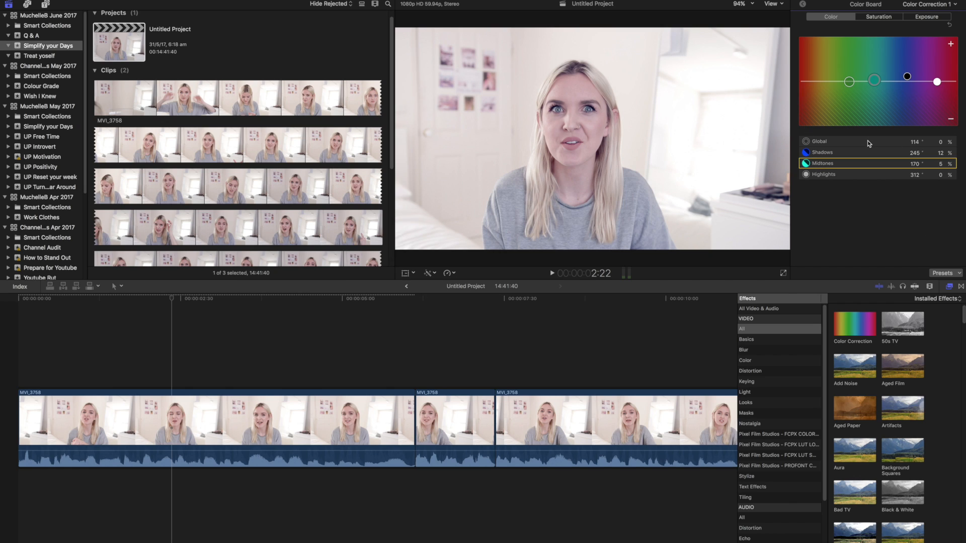
{"action": "mouse_move", "coordinate": [835, 98]}
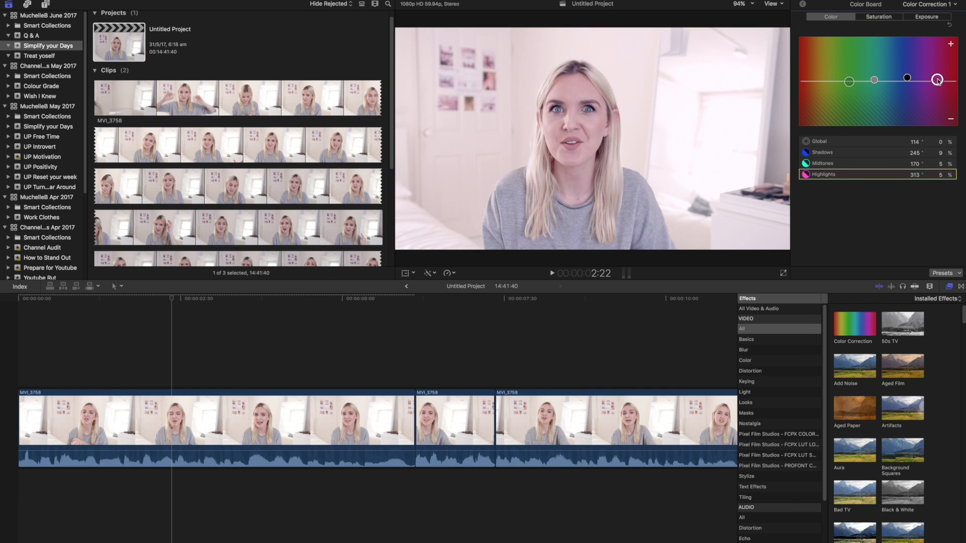
Step: Counter-tint the highlights slightly and shift the overall tint toward a weak blue-purple
{"action": "left_click_drag", "start_coordinate": [937, 79], "coordinate": [932, 80]}
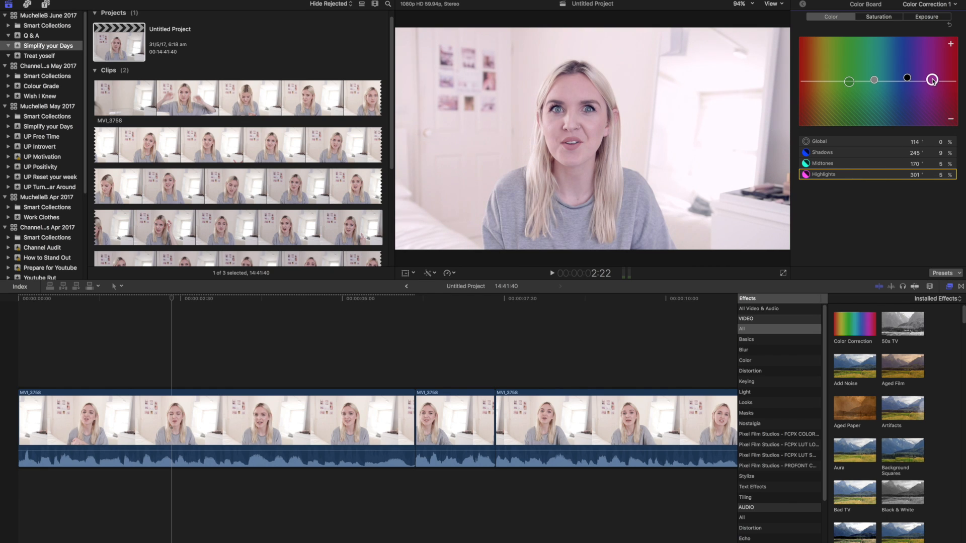
{"action": "left_click_drag", "start_coordinate": [933, 81], "coordinate": [930, 82]}
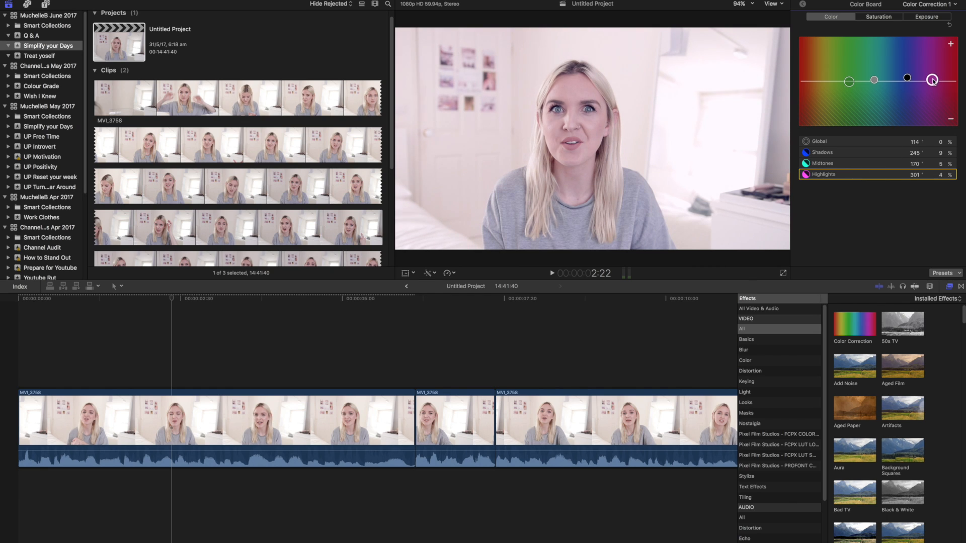
{"action": "left_click_drag", "start_coordinate": [932, 79], "coordinate": [934, 82]}
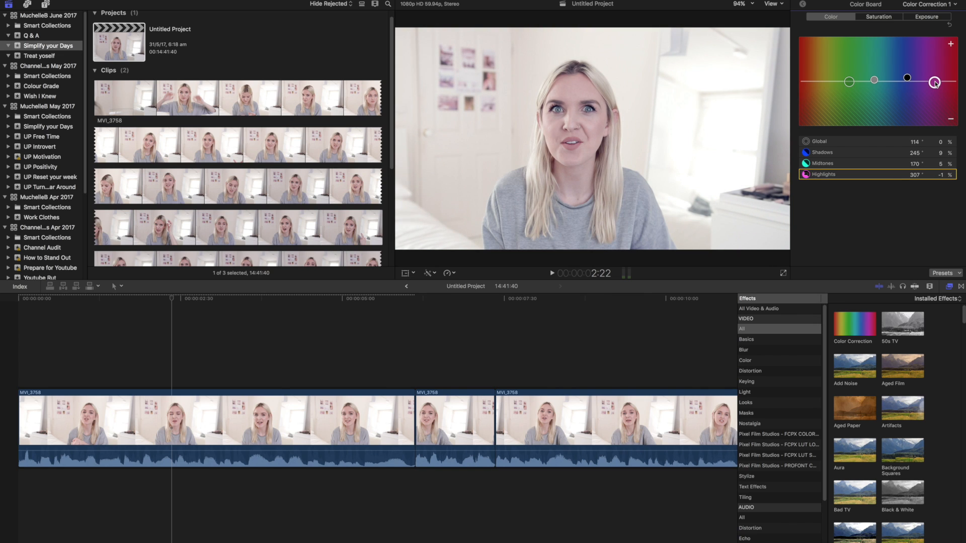
{"action": "left_click_drag", "start_coordinate": [933, 82], "coordinate": [957, 83]}
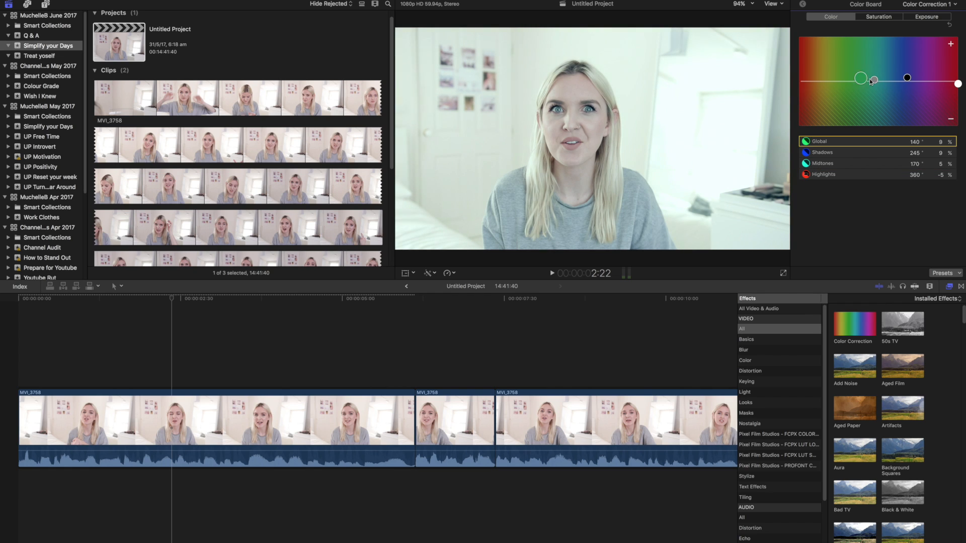
{"action": "left_click_drag", "start_coordinate": [861, 78], "coordinate": [905, 80]}
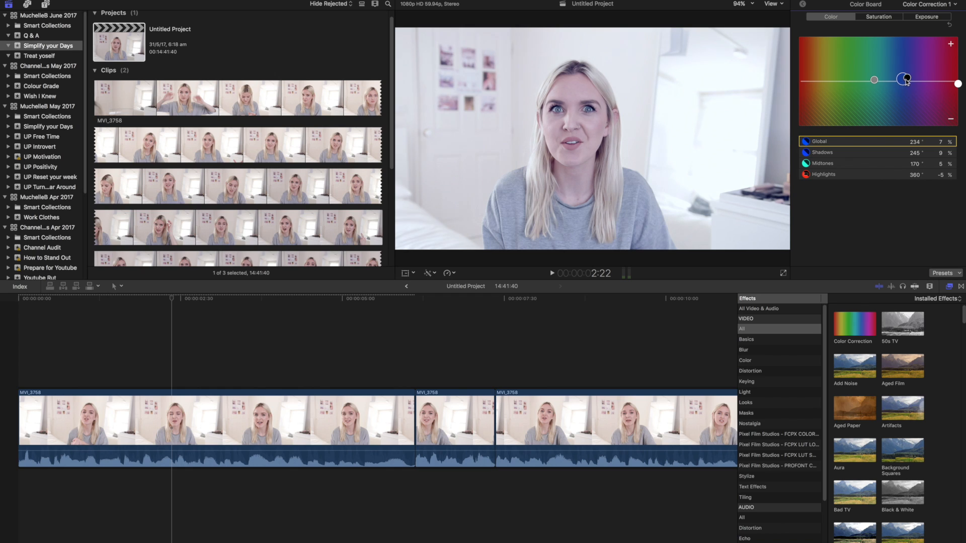
{"action": "left_click_drag", "start_coordinate": [905, 80], "coordinate": [924, 81]}
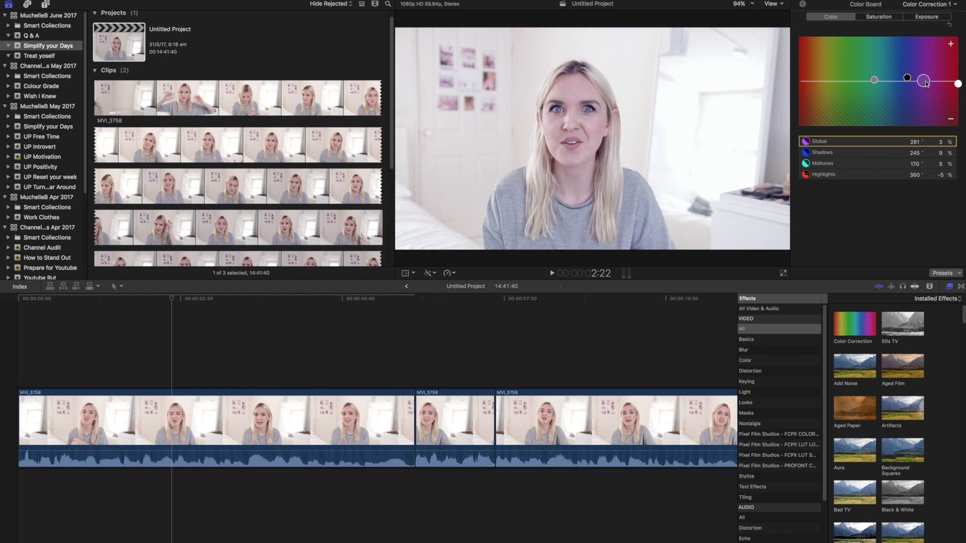
{"action": "left_click_drag", "start_coordinate": [924, 81], "coordinate": [925, 80]}
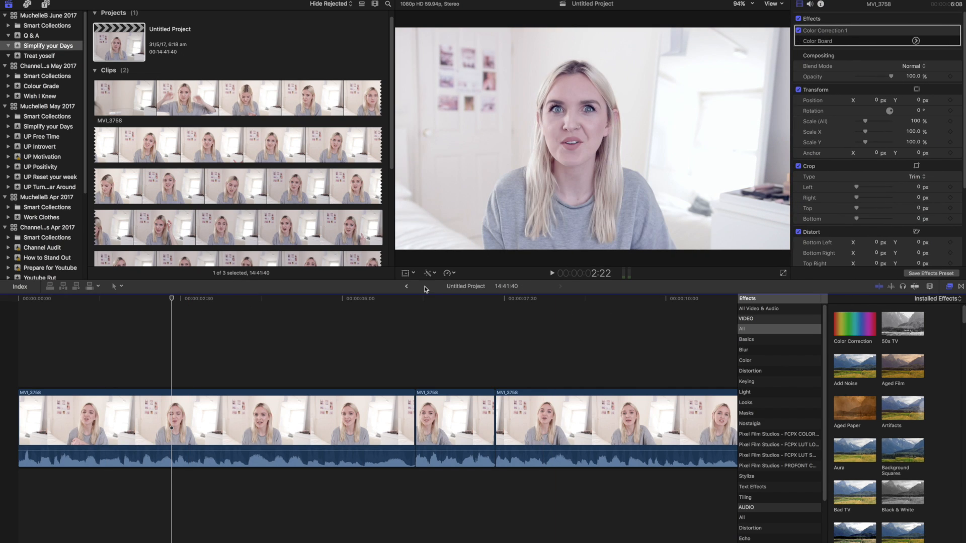
{"action": "mouse_move", "coordinate": [767, 341]}
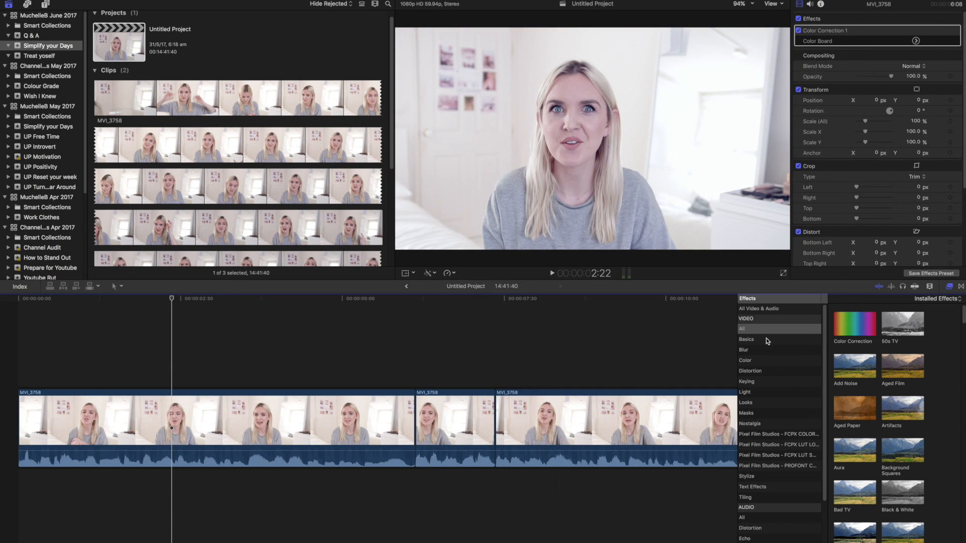
Step: Apply a second Color Correction to the clip and tint its highlights pink-magenta
{"action": "left_click_drag", "start_coordinate": [853, 324], "coordinate": [268, 418]}
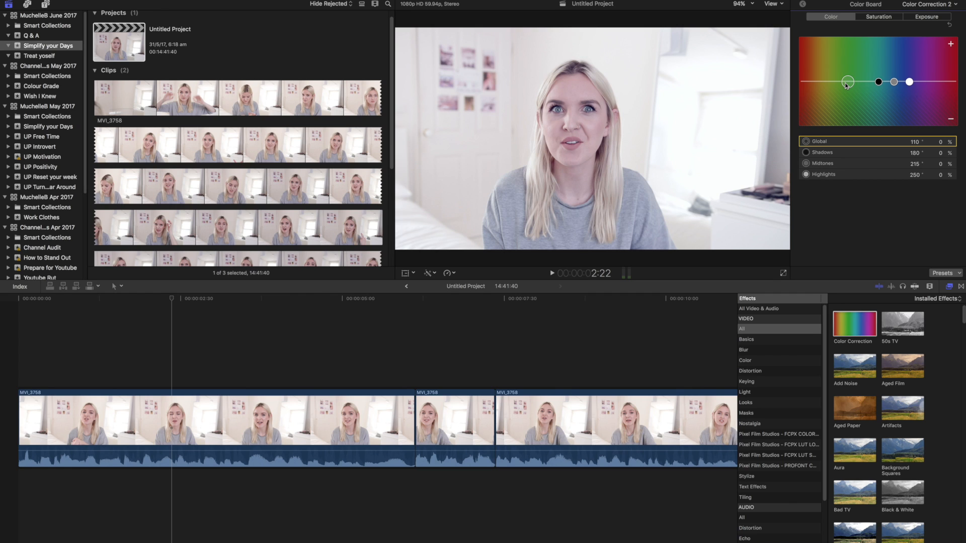
{"action": "left_click_drag", "start_coordinate": [847, 82], "coordinate": [924, 82]}
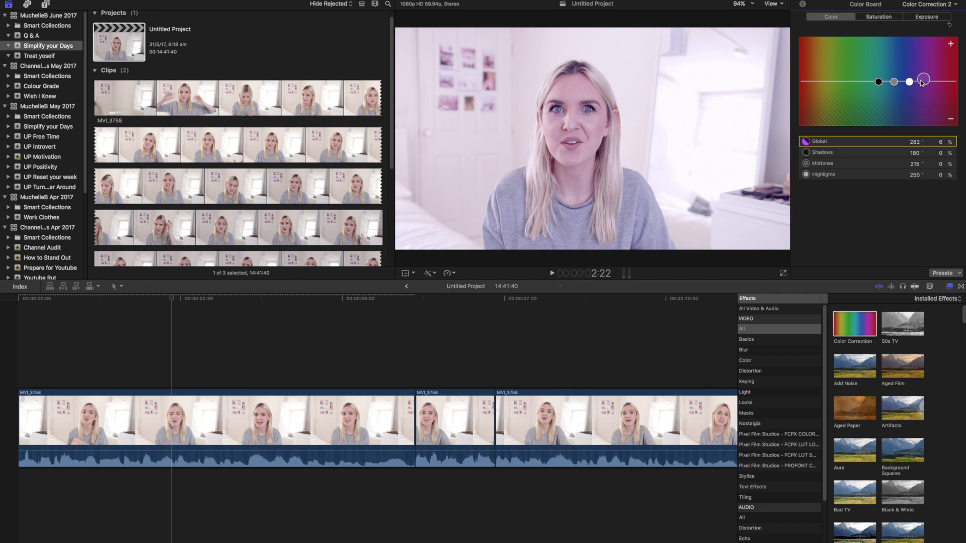
{"action": "left_click_drag", "start_coordinate": [925, 81], "coordinate": [854, 82]}
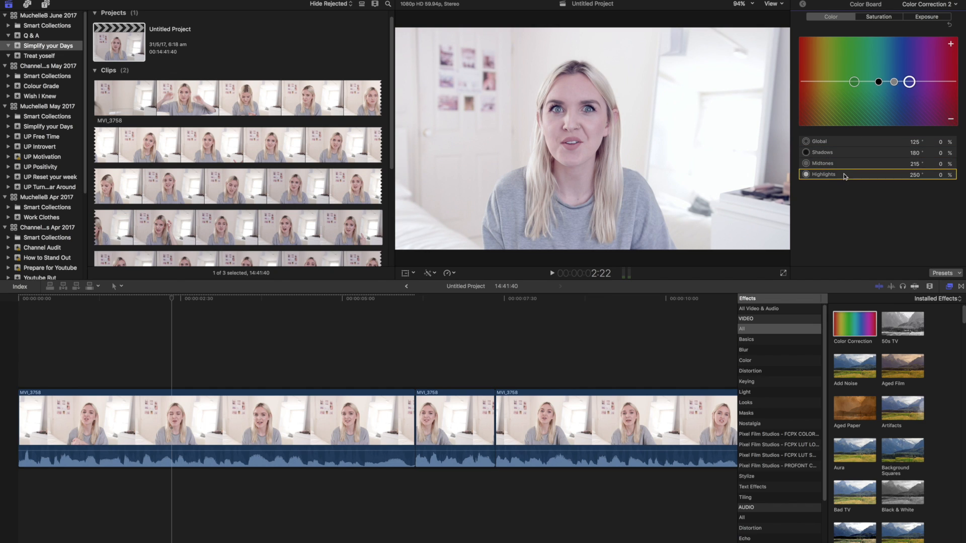
{"action": "left_click_drag", "start_coordinate": [910, 81], "coordinate": [932, 81]}
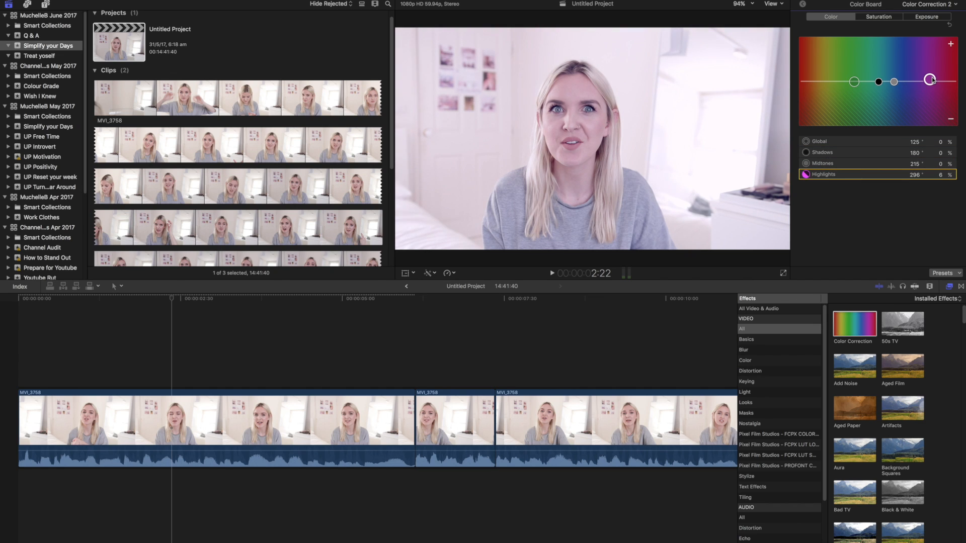
{"action": "left_click_drag", "start_coordinate": [932, 80], "coordinate": [931, 81]}
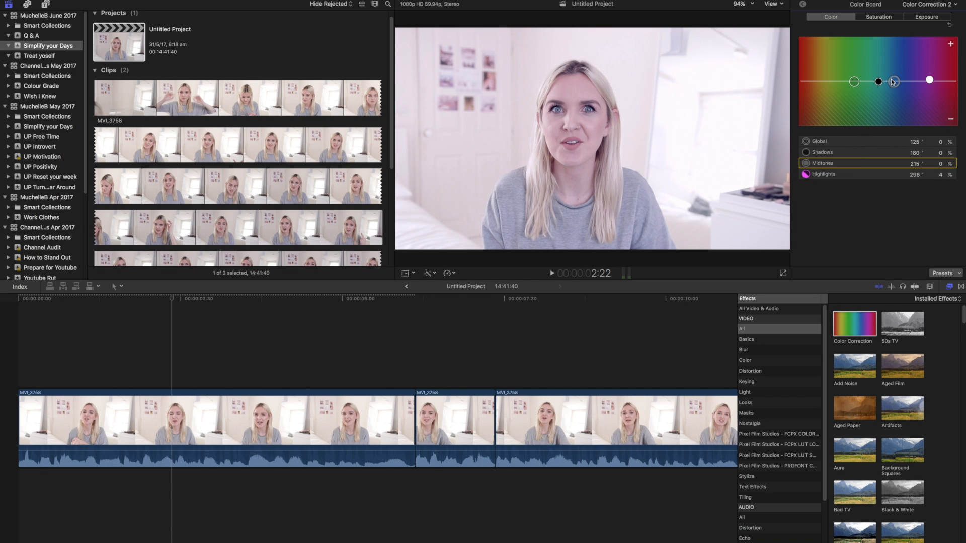
Step: Warm Color Correction 2's midtones toward red and settle a faint overall tint
{"action": "left_click_drag", "start_coordinate": [893, 81], "coordinate": [922, 80]}
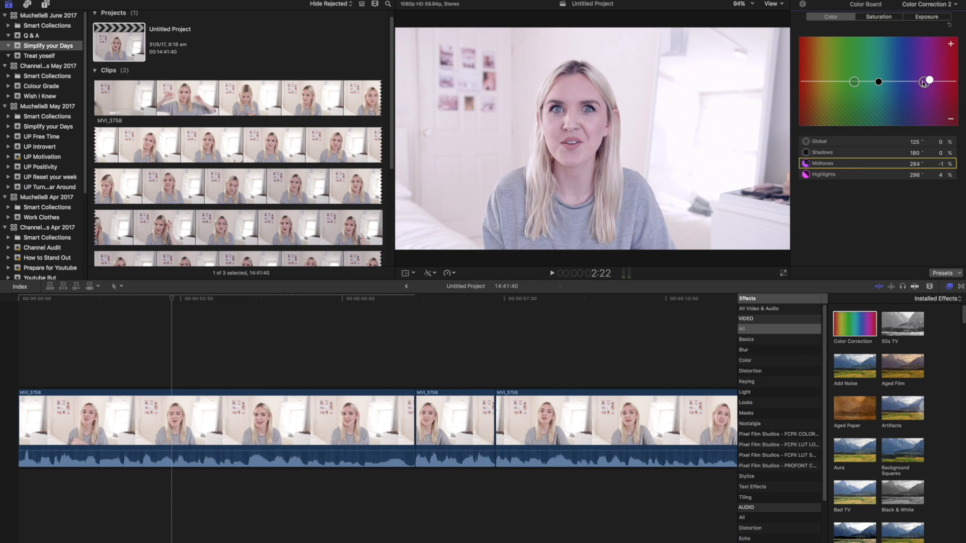
{"action": "left_click_drag", "start_coordinate": [922, 80], "coordinate": [958, 80]}
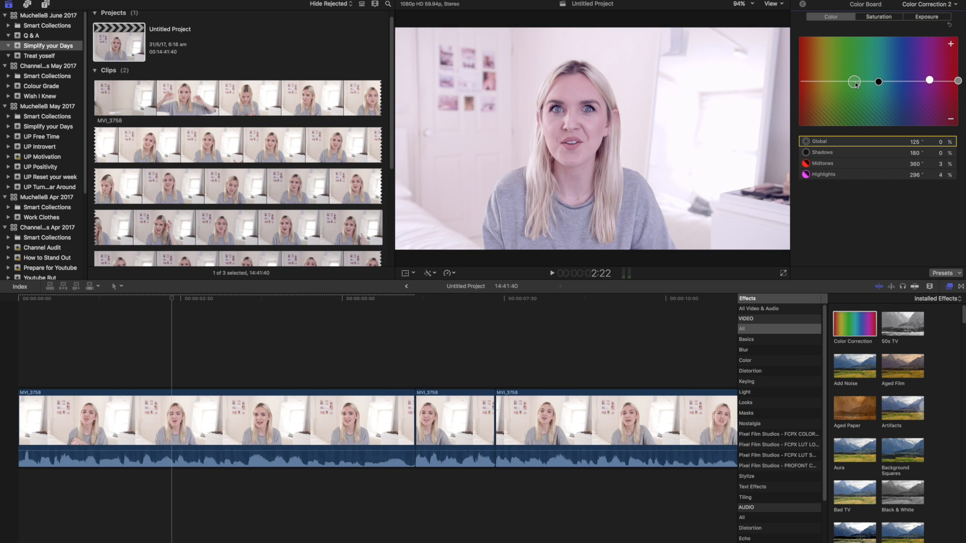
{"action": "left_click_drag", "start_coordinate": [854, 80], "coordinate": [815, 81]}
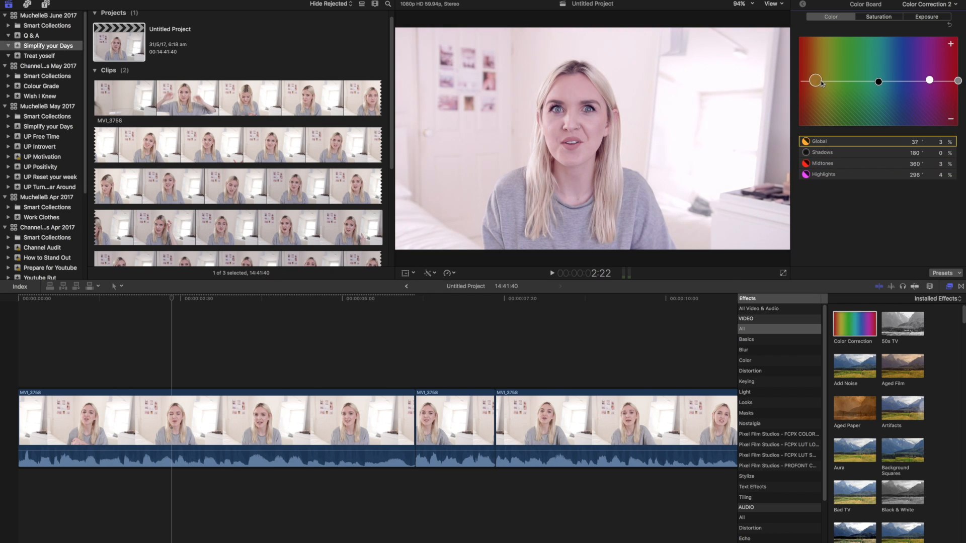
{"action": "left_click_drag", "start_coordinate": [815, 80], "coordinate": [875, 80]}
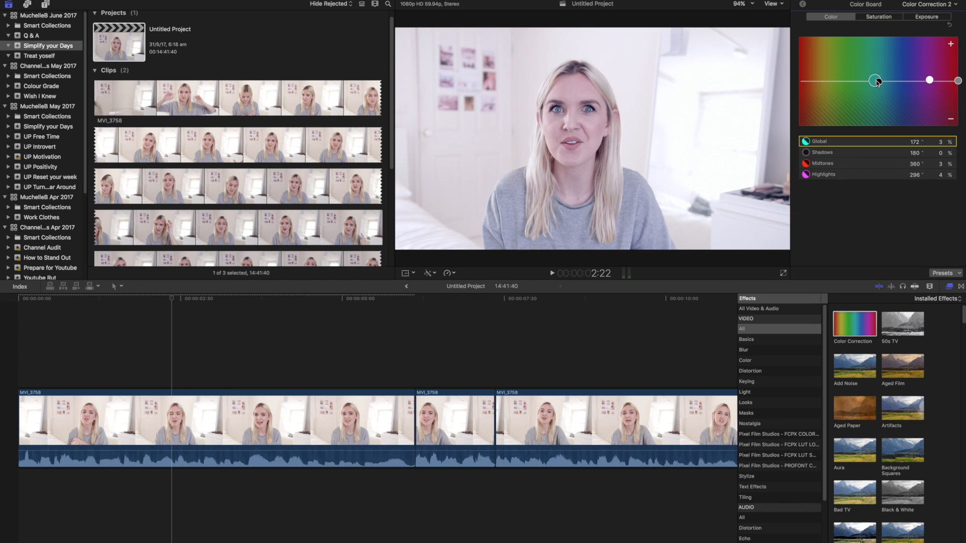
{"action": "left_click_drag", "start_coordinate": [874, 80], "coordinate": [877, 80]}
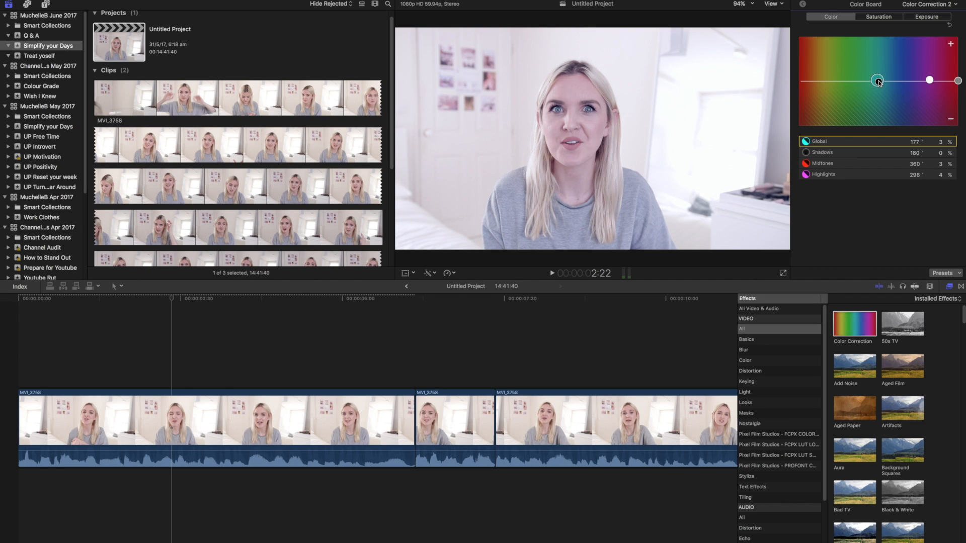
{"action": "left_click_drag", "start_coordinate": [878, 81], "coordinate": [914, 81]}
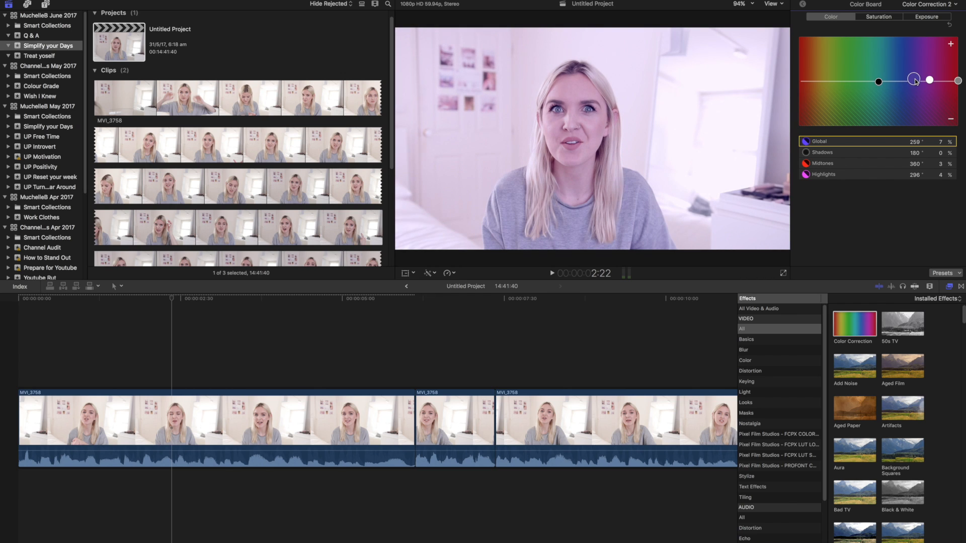
{"action": "left_click_drag", "start_coordinate": [916, 80], "coordinate": [882, 80]}
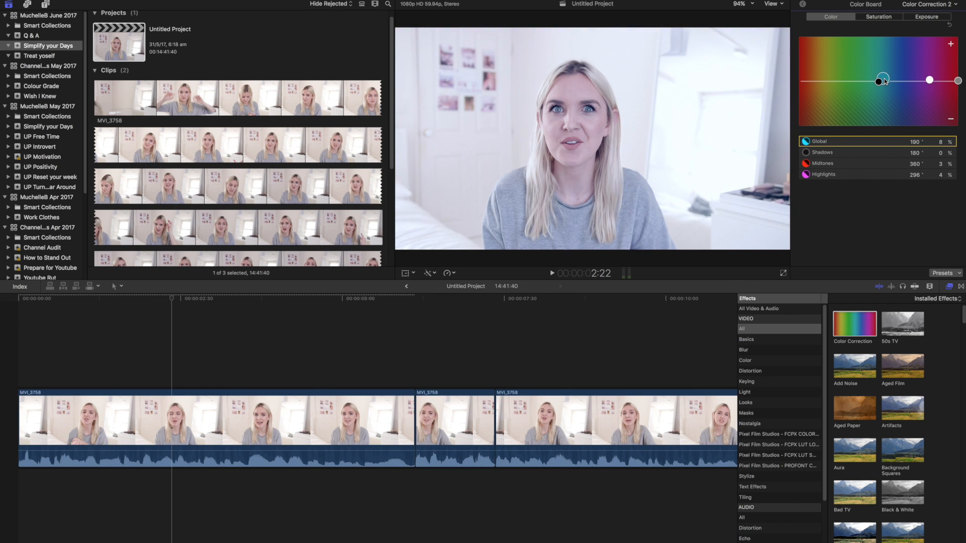
{"action": "left_click_drag", "start_coordinate": [882, 80], "coordinate": [882, 80]}
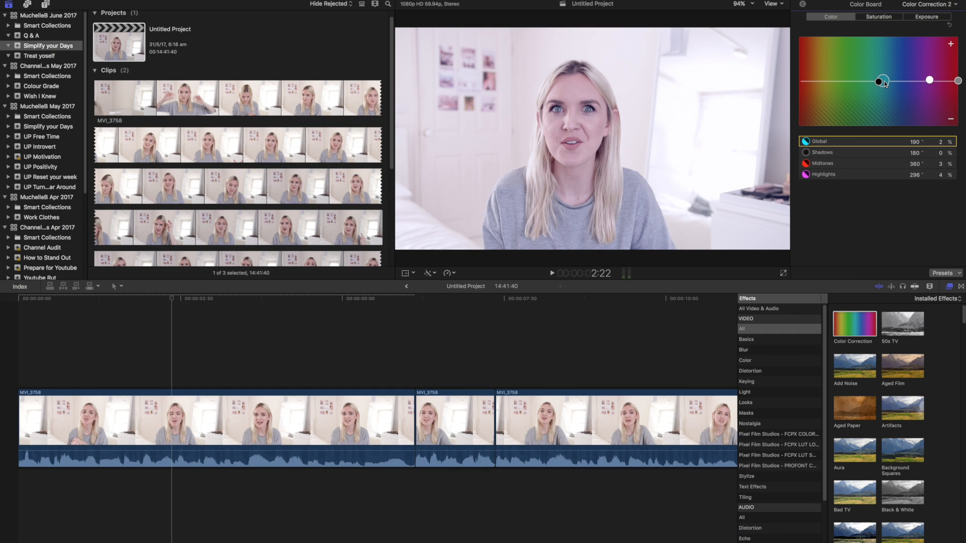
{"action": "left_click_drag", "start_coordinate": [882, 80], "coordinate": [862, 81]}
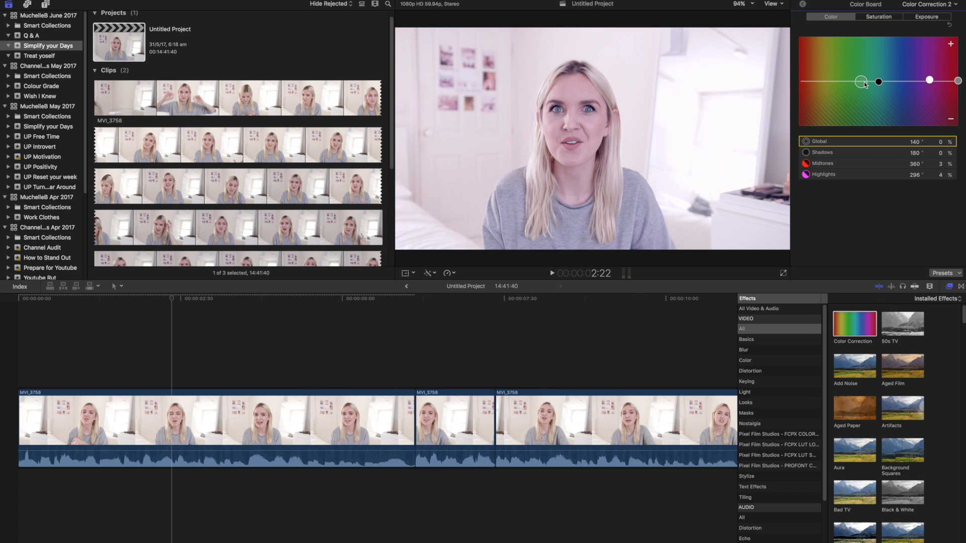
{"action": "left_click_drag", "start_coordinate": [862, 82], "coordinate": [862, 84]}
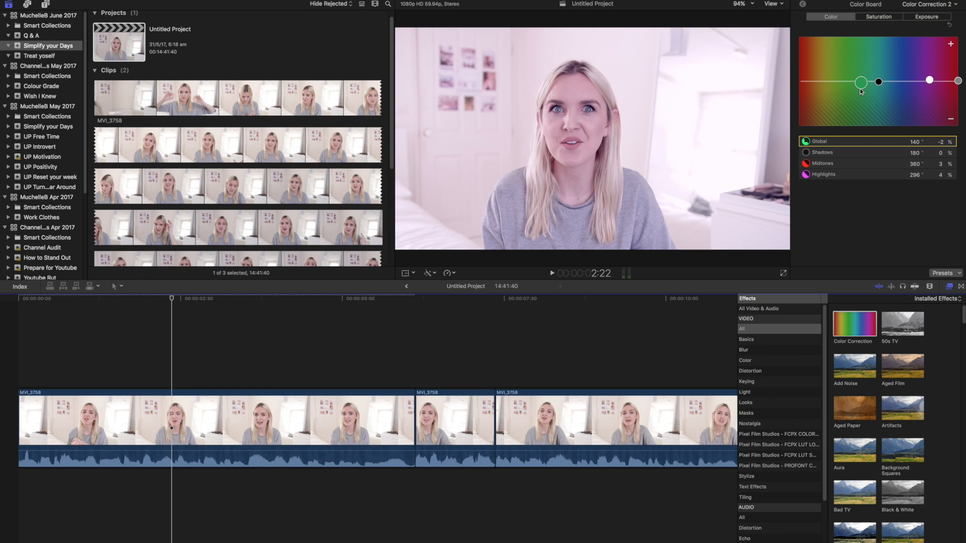
{"action": "left_click_drag", "start_coordinate": [861, 82], "coordinate": [861, 86]}
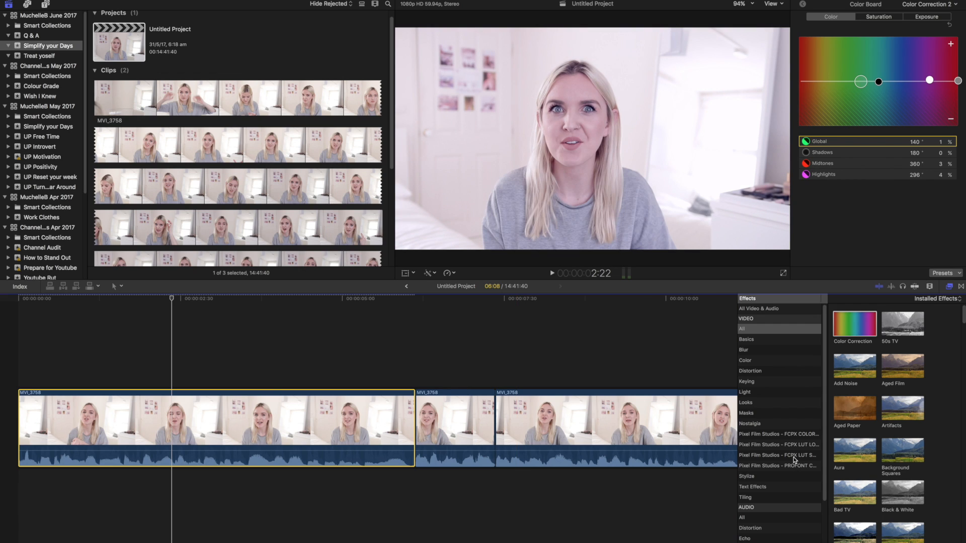
Step: Apply FCPX LUT Soft from the Pixel Film Studios category to the clip
{"action": "left_click", "coordinate": [779, 455]}
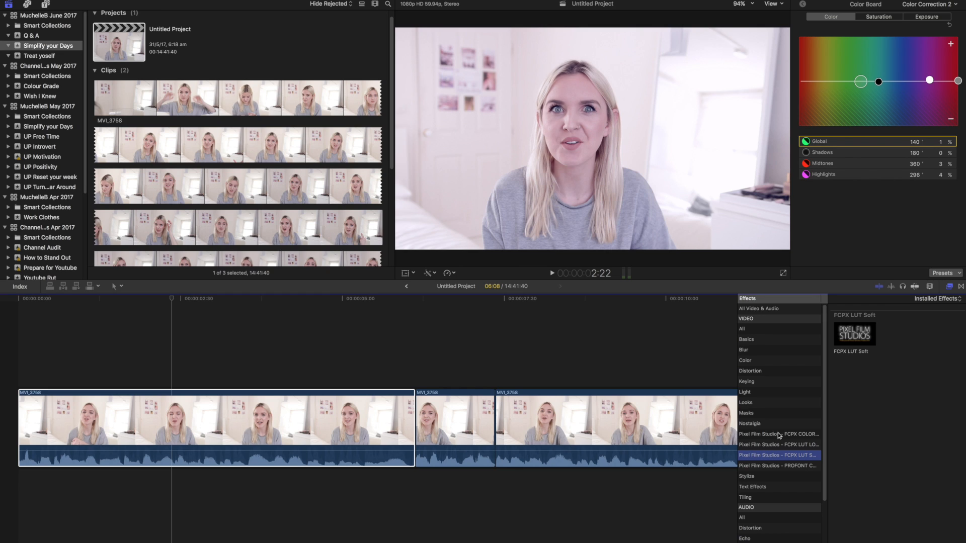
{"action": "left_click", "coordinate": [746, 339]}
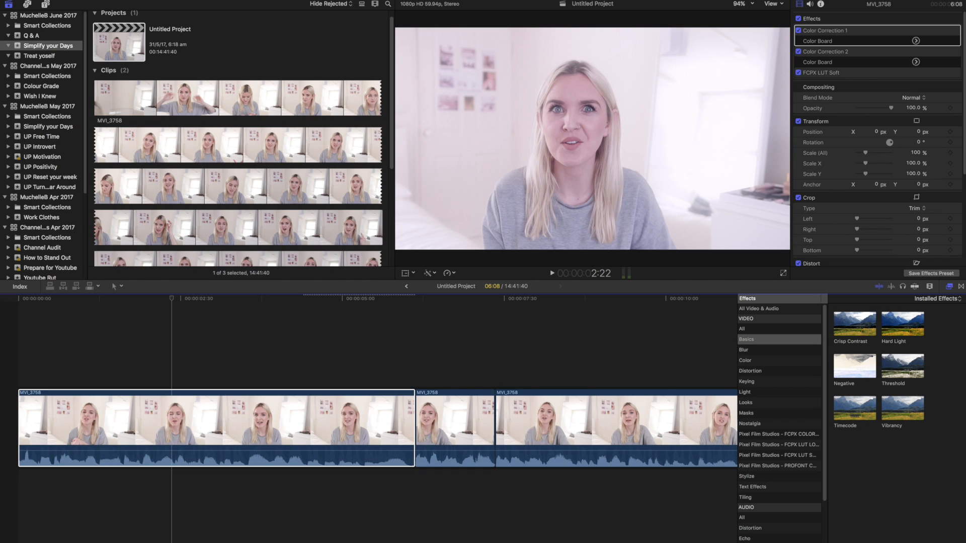
{"action": "left_click", "coordinate": [742, 328]}
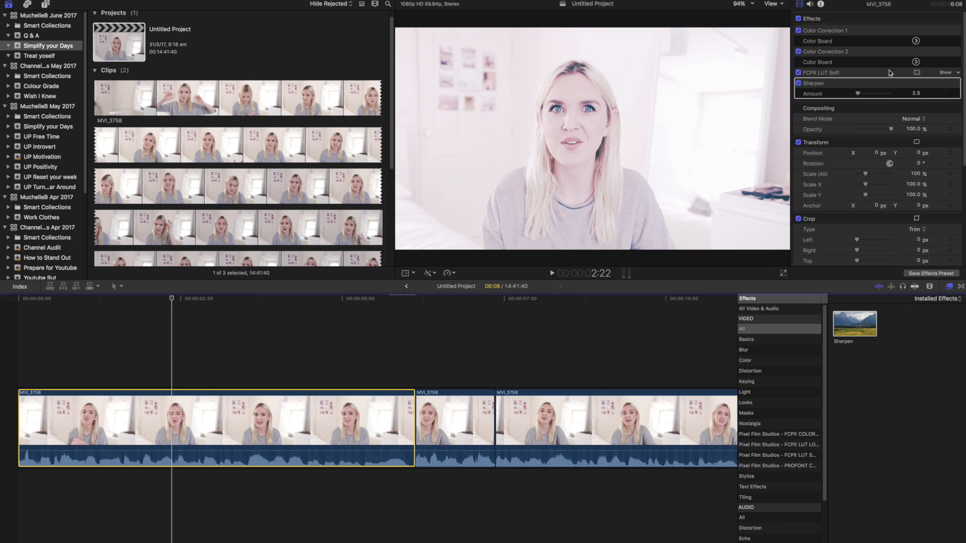
Step: Expand FCPX LUT Soft, try the Blossom LUT and vary the Mix between 11% and 24%
{"action": "left_click", "coordinate": [944, 71]}
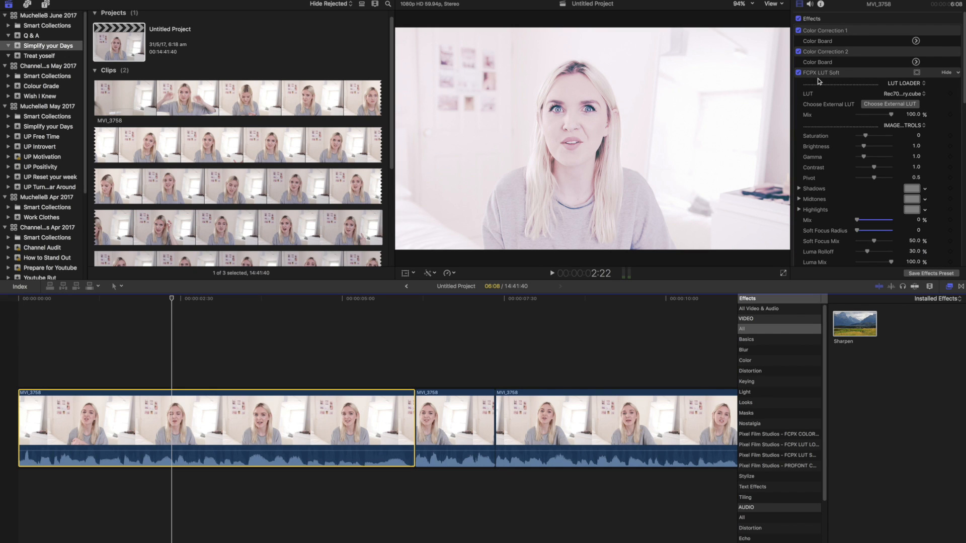
{"action": "left_click", "coordinate": [902, 93]}
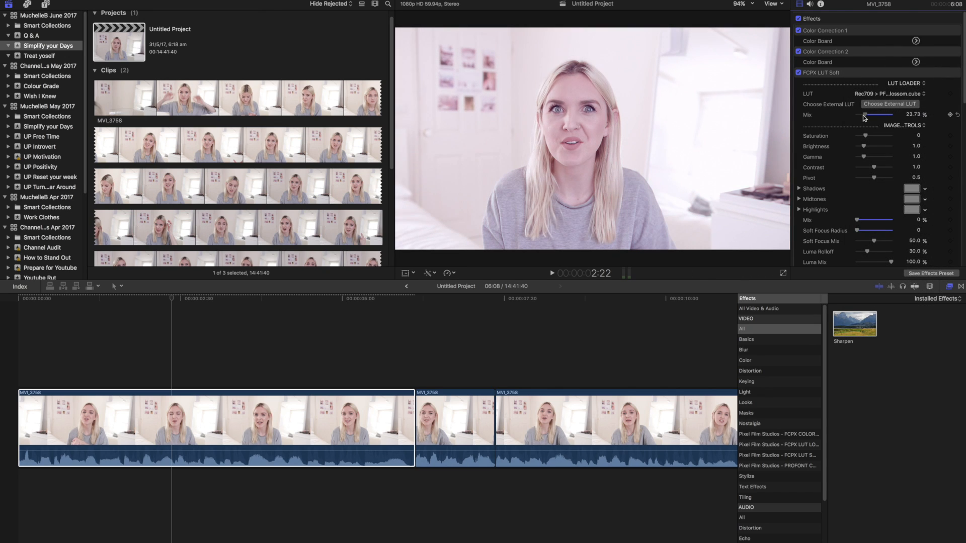
{"action": "left_click_drag", "start_coordinate": [881, 115], "coordinate": [872, 116]}
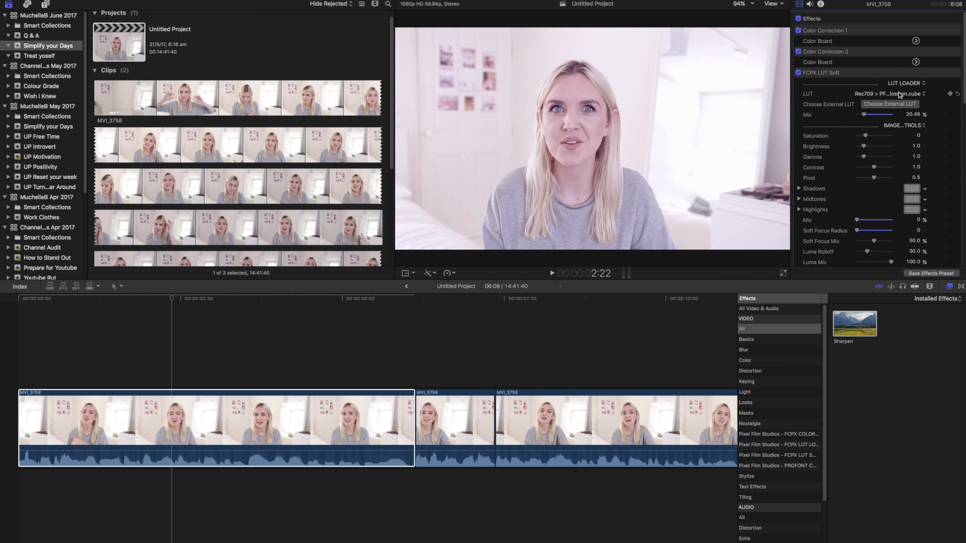
{"action": "left_click", "coordinate": [903, 93]}
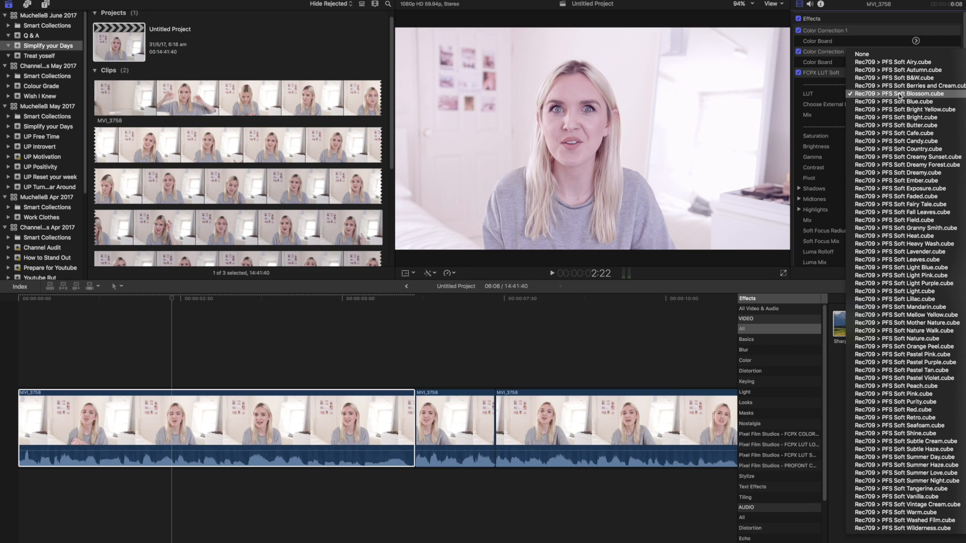
{"action": "mouse_move", "coordinate": [908, 235]}
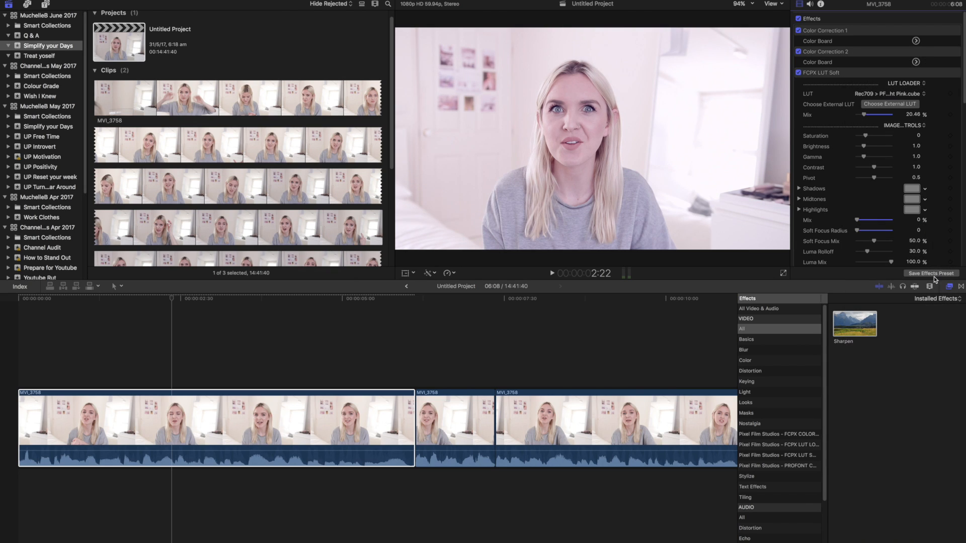
{"action": "left_click_drag", "start_coordinate": [881, 115], "coordinate": [875, 114]}
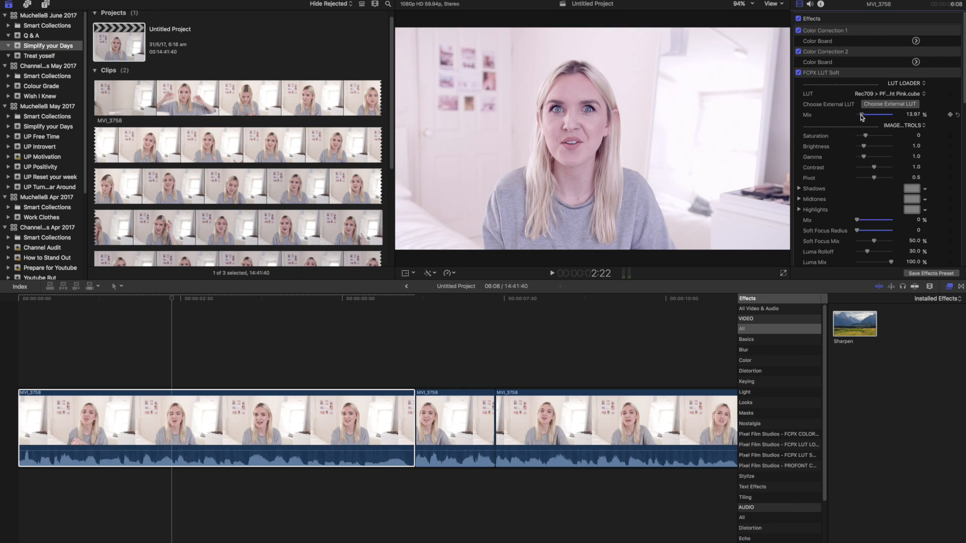
{"action": "left_click_drag", "start_coordinate": [881, 115], "coordinate": [876, 116]}
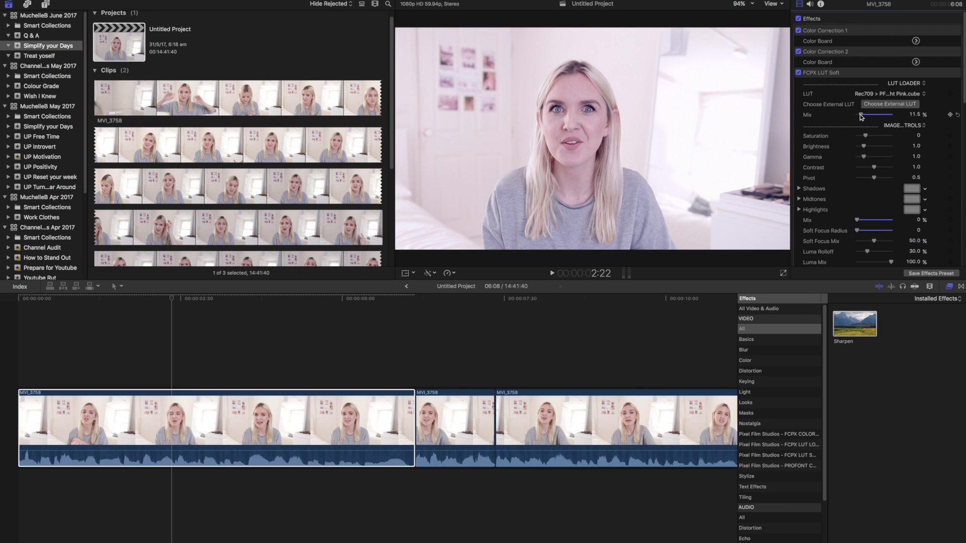
{"action": "left_click_drag", "start_coordinate": [878, 114], "coordinate": [886, 115]}
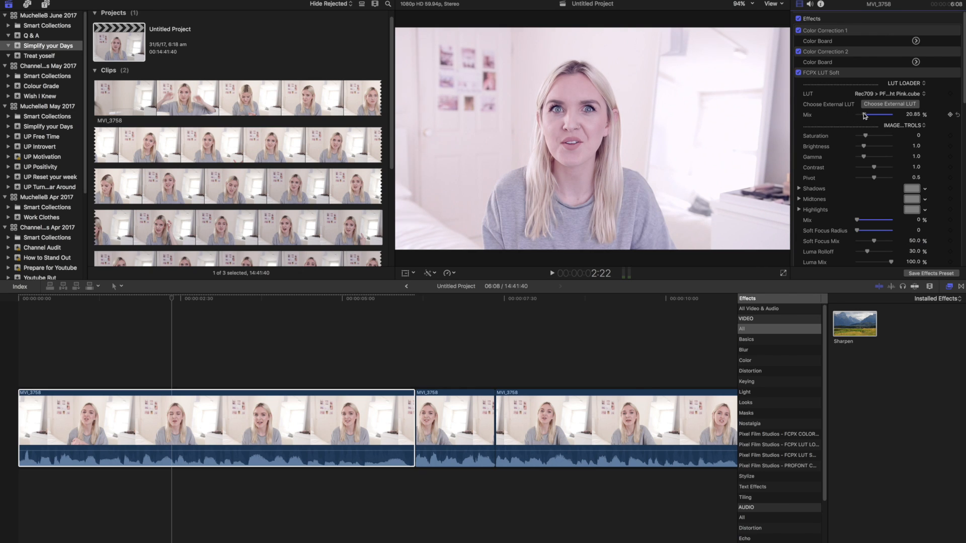
{"action": "left_click_drag", "start_coordinate": [878, 115], "coordinate": [870, 115]}
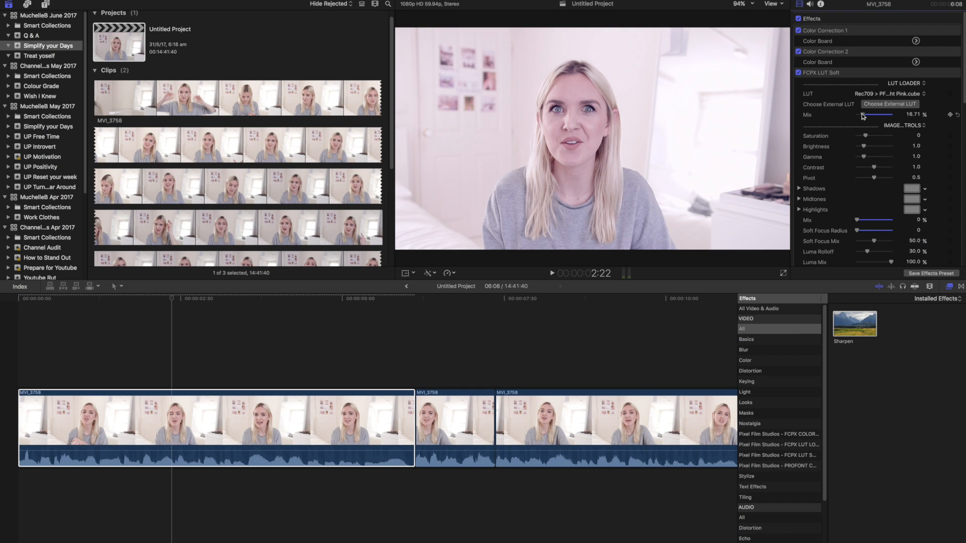
Step: Try the yellow, Summer Haze and Tangerine soft LUTs, with Mix about 21%
{"action": "left_click", "coordinate": [888, 94]}
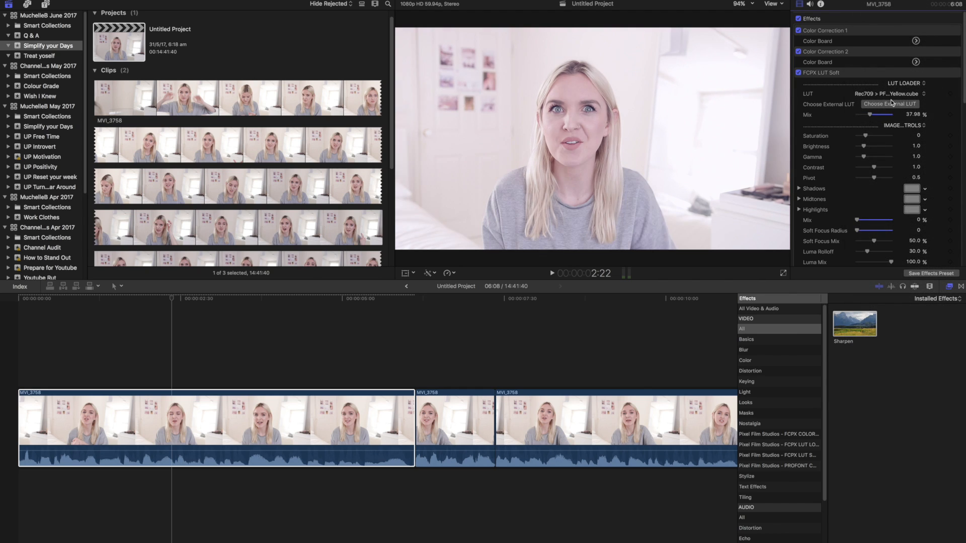
{"action": "left_click", "coordinate": [905, 94]}
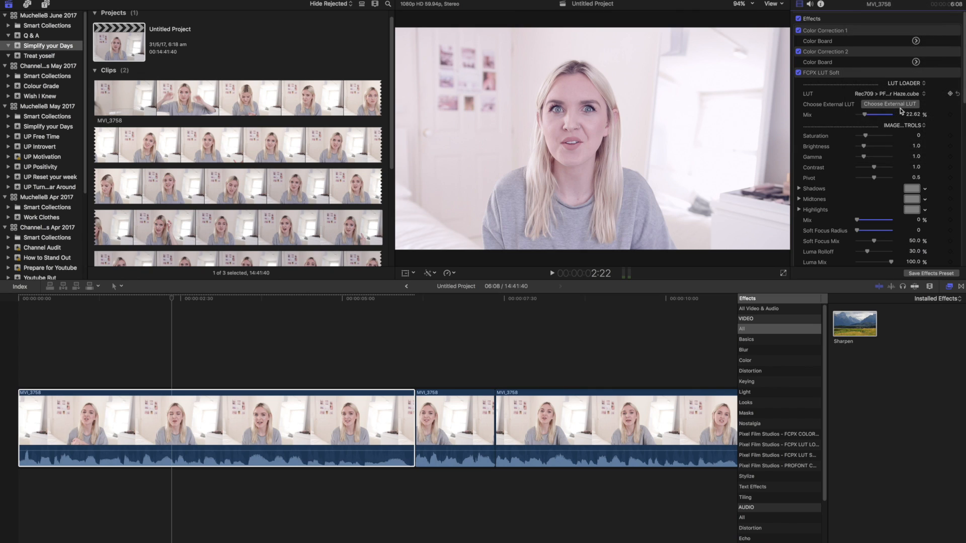
{"action": "left_click", "coordinate": [897, 93]}
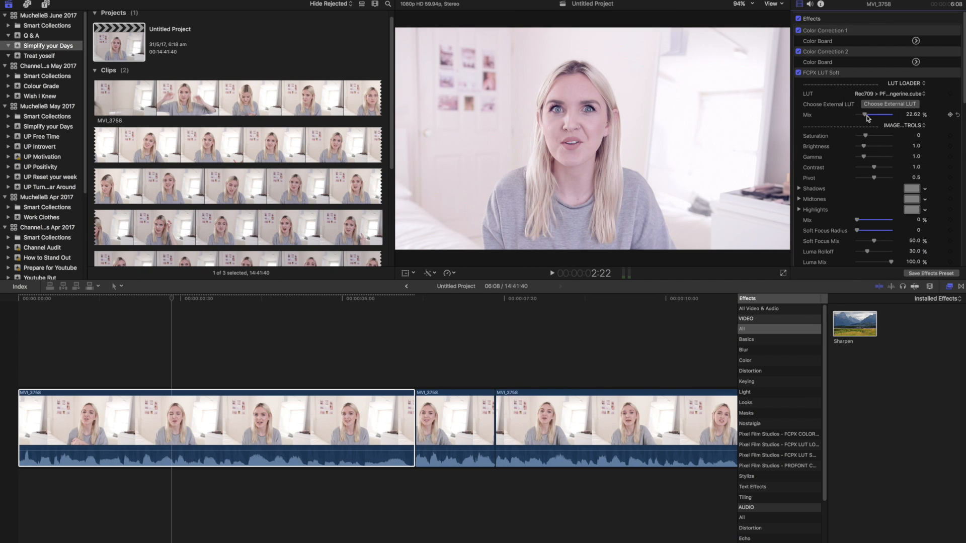
{"action": "left_click_drag", "start_coordinate": [881, 114], "coordinate": [875, 115]}
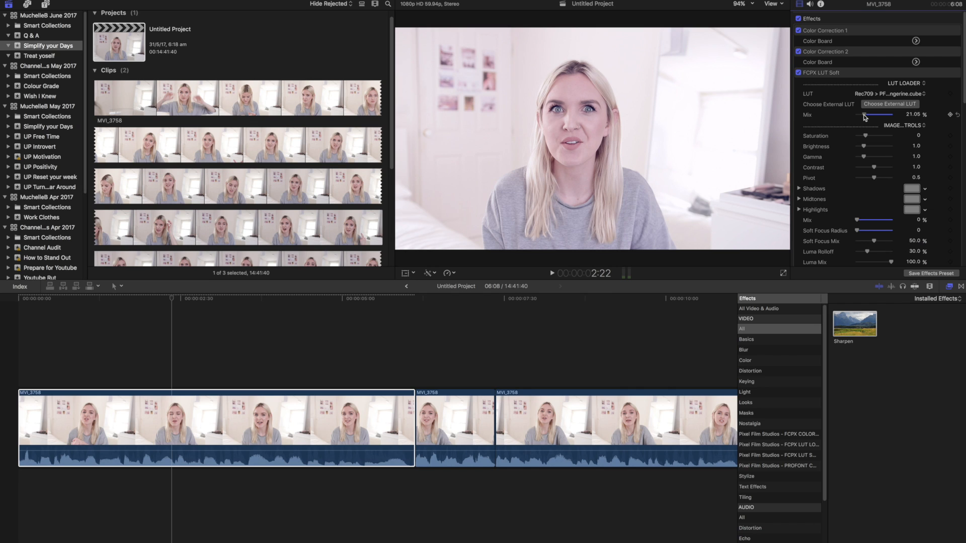
{"action": "left_click", "coordinate": [906, 94]}
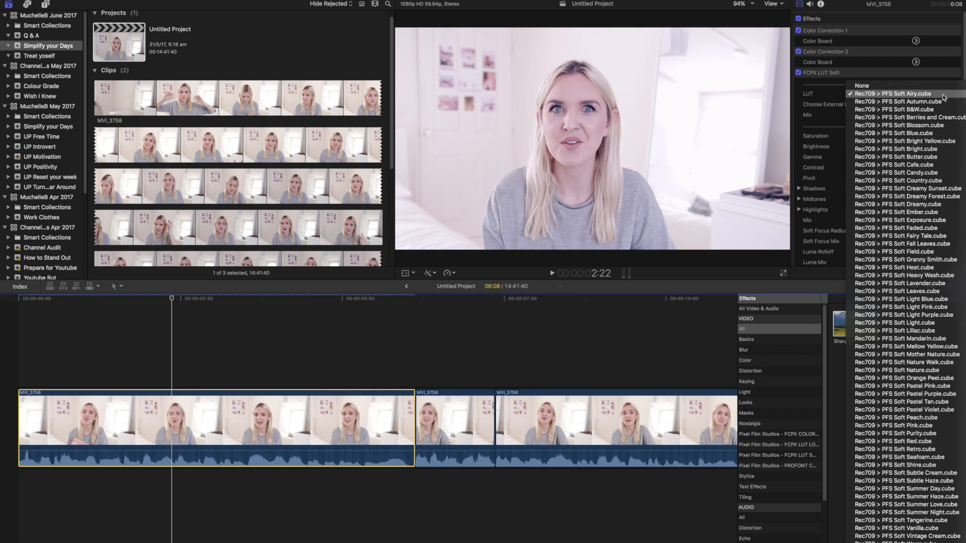
Step: Switch to the PFS Soft Airy LUT and lower the tint Mix to about 6%
{"action": "left_click", "coordinate": [900, 93]}
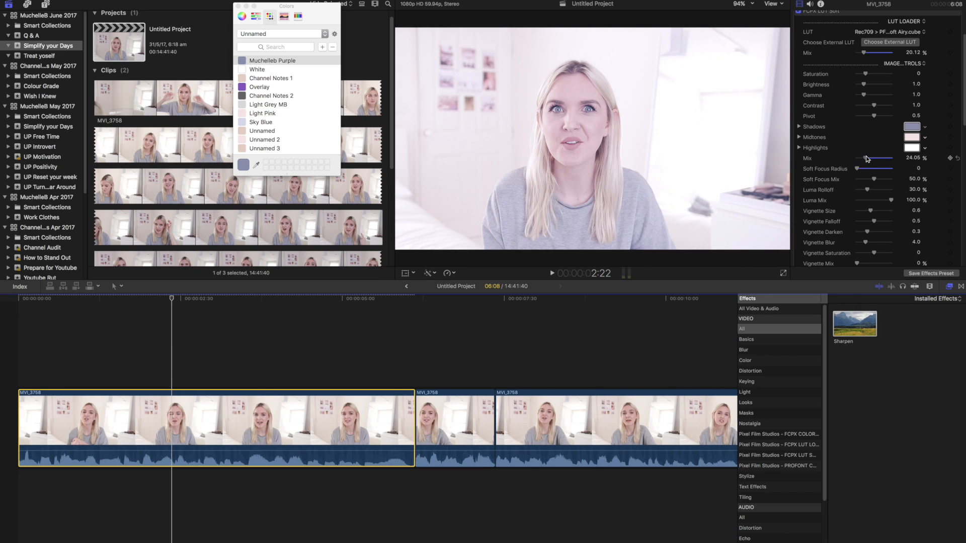
{"action": "left_click_drag", "start_coordinate": [875, 159], "coordinate": [859, 158]}
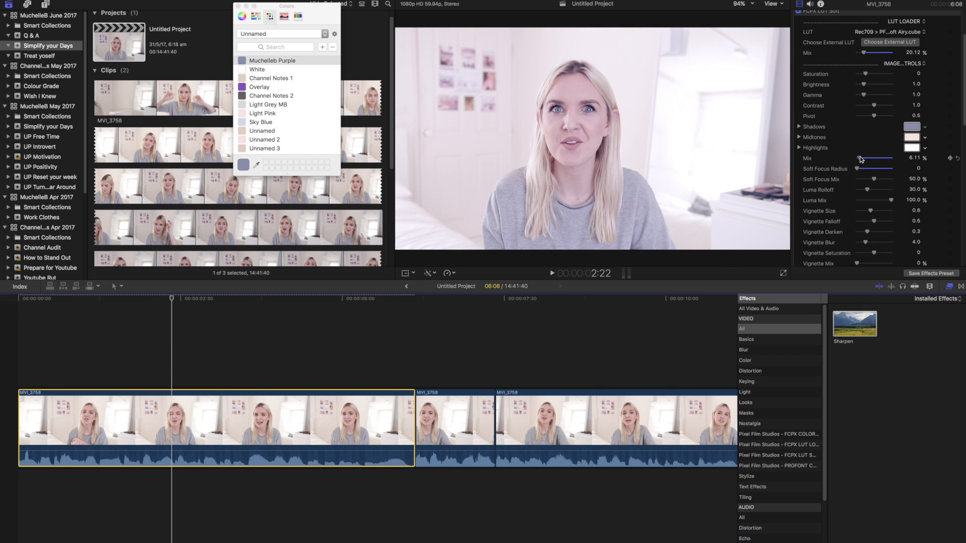
{"action": "left_click_drag", "start_coordinate": [881, 158], "coordinate": [871, 158]}
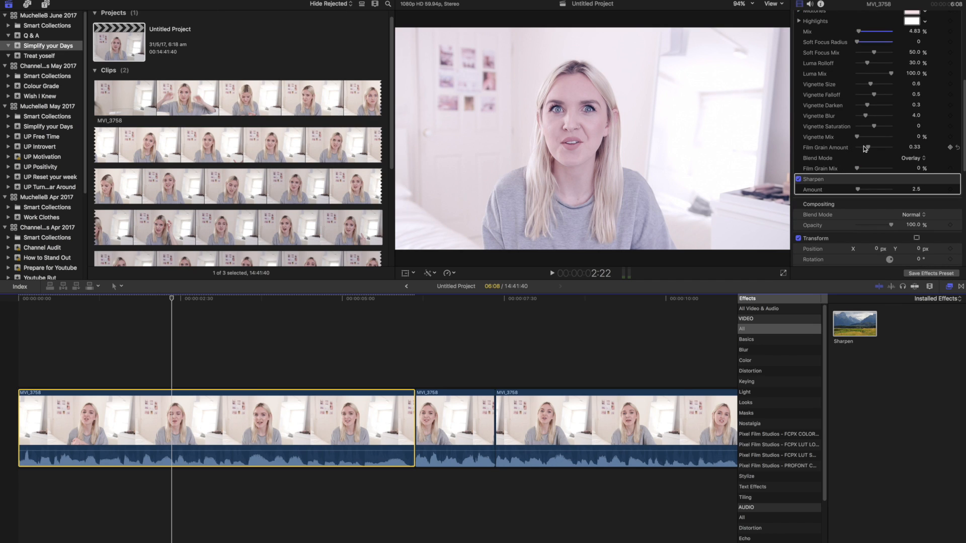
{"action": "mouse_move", "coordinate": [867, 150]}
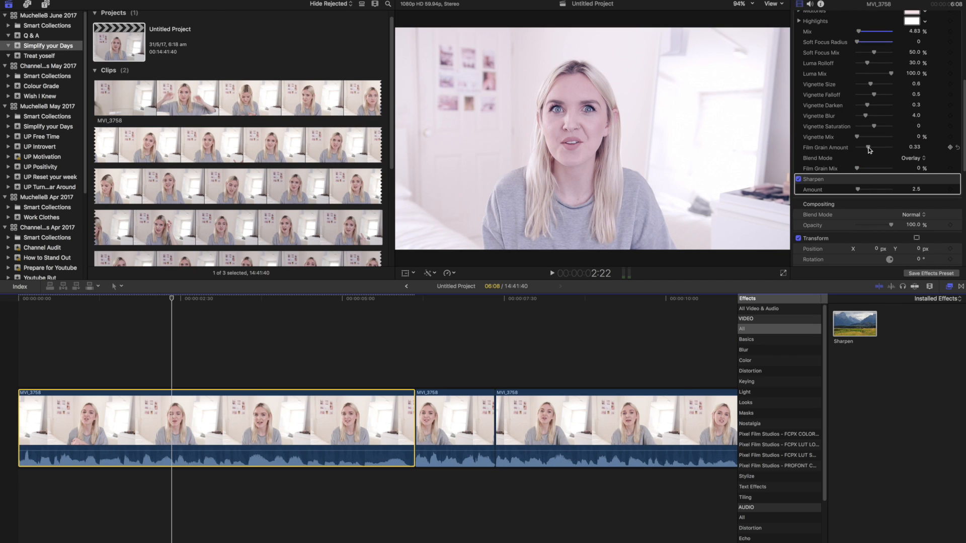
Step: Set Film Grain Amount to 0.37, then reduce Film Grain Mix from full to about 34%
{"action": "left_click_drag", "start_coordinate": [868, 147], "coordinate": [872, 147]}
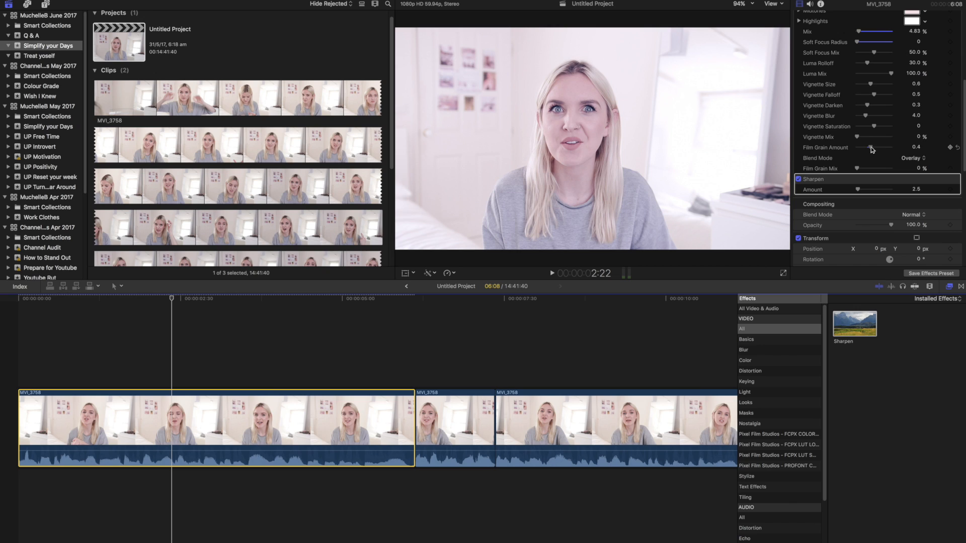
{"action": "left_click_drag", "start_coordinate": [872, 148], "coordinate": [870, 147]}
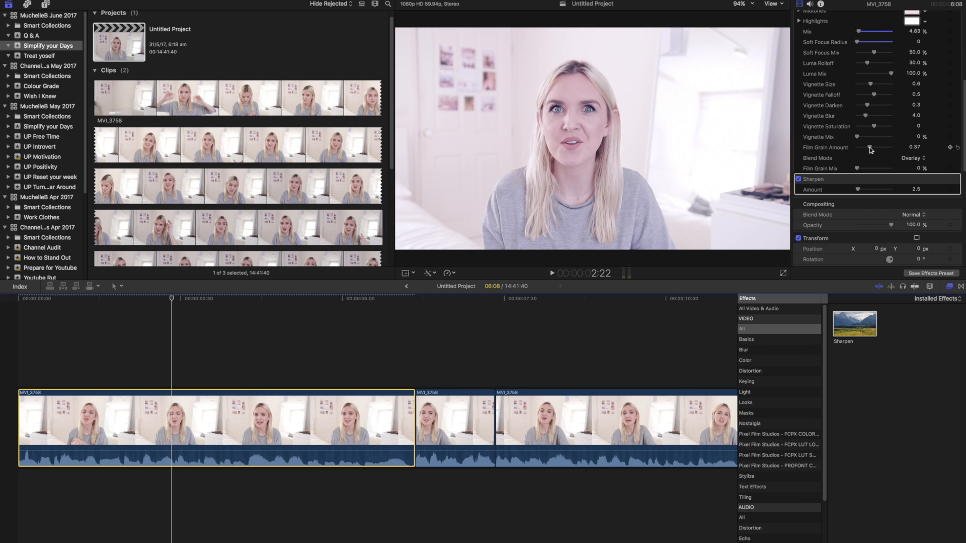
{"action": "left_click_drag", "start_coordinate": [853, 168], "coordinate": [865, 168]}
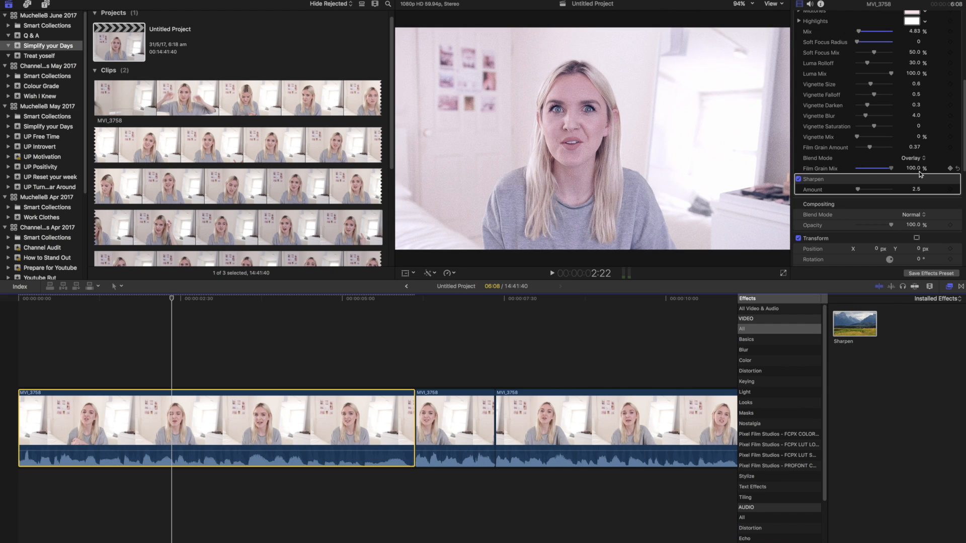
{"action": "left_click_drag", "start_coordinate": [890, 168], "coordinate": [867, 168]}
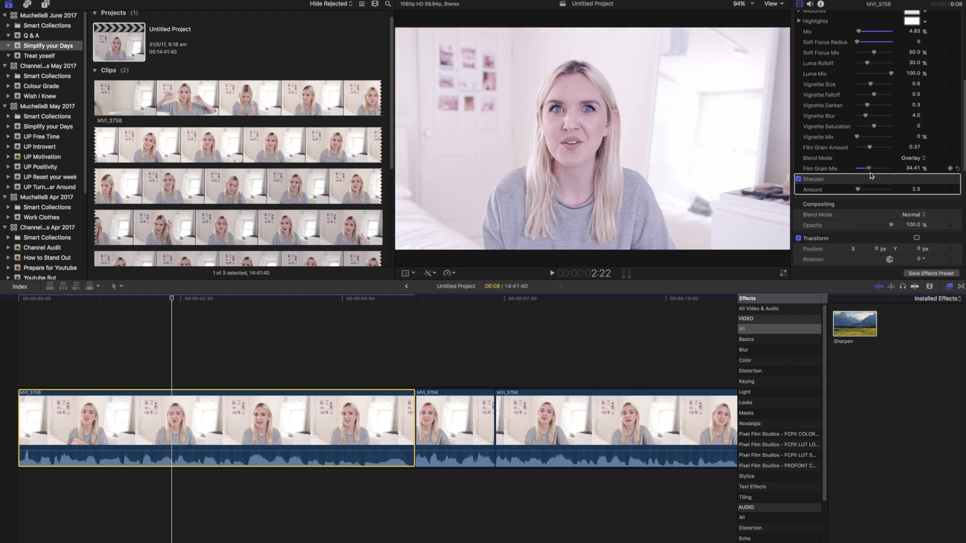
{"action": "left_click_drag", "start_coordinate": [868, 168], "coordinate": [864, 168]}
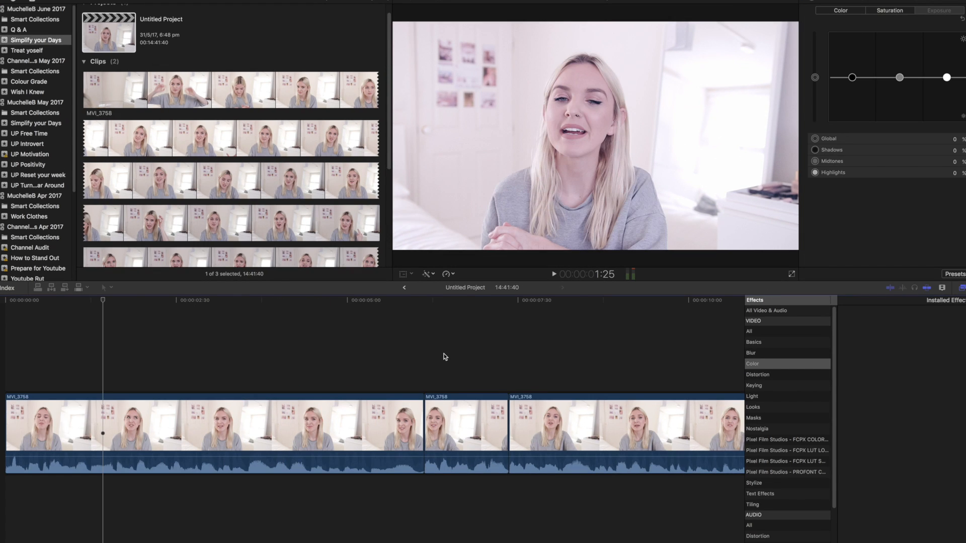
{"action": "mouse_move", "coordinate": [266, 312]}
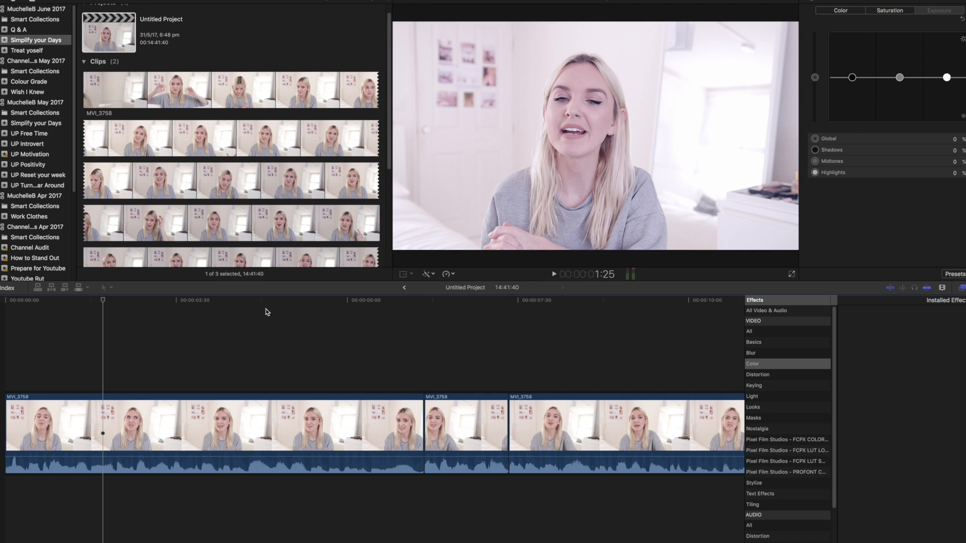
Step: Clear the current timeline selection to prepare for selecting all 8 clips
{"action": "left_click", "coordinate": [942, 288]}
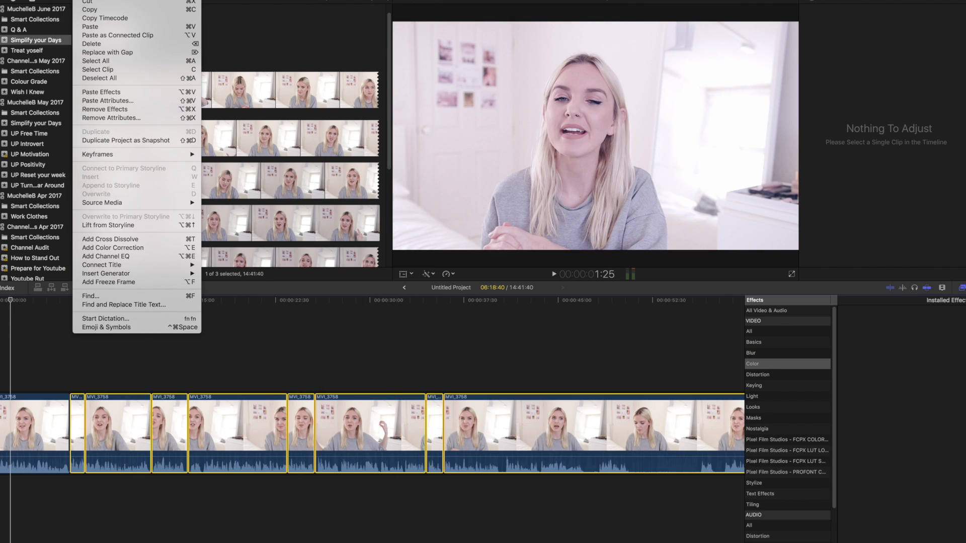
{"action": "mouse_move", "coordinate": [107, 101]}
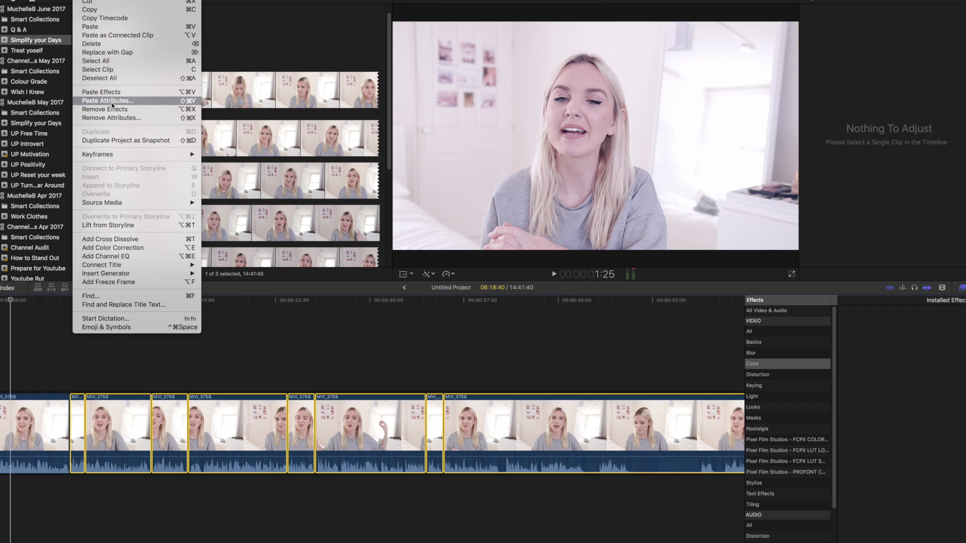
Step: Paste Color Correction 1 and 2, FCPX LUT Soft and Sharpen onto all 8 clips
{"action": "left_click", "coordinate": [108, 100]}
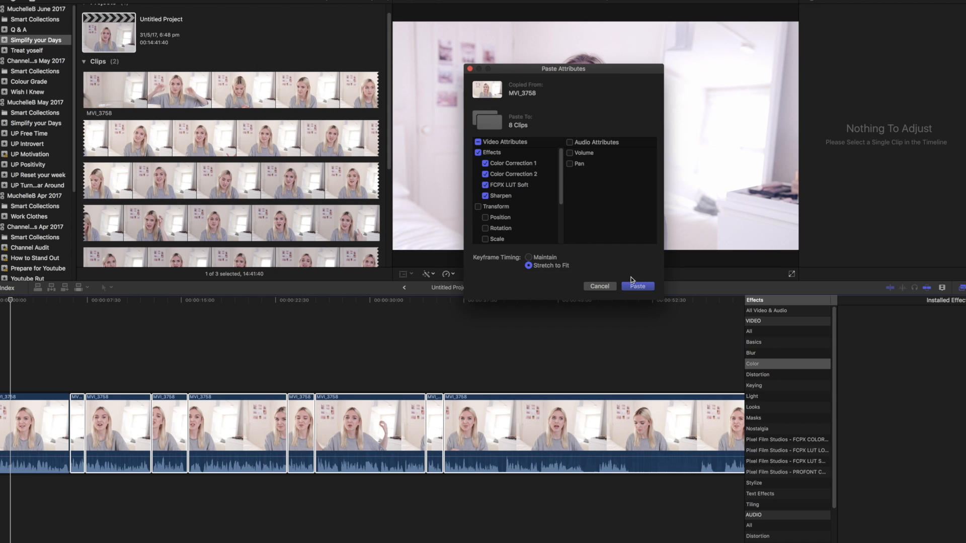
{"action": "left_click", "coordinate": [637, 286]}
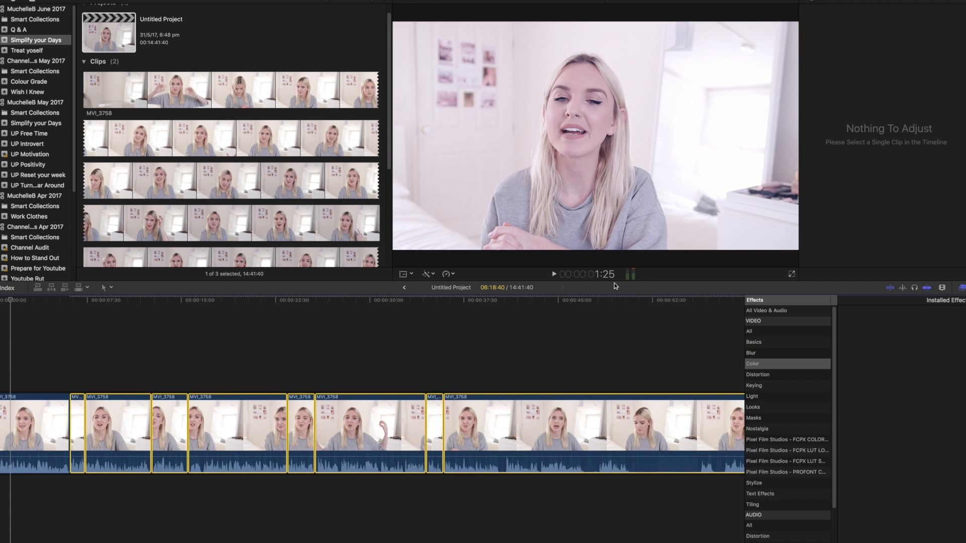
{"action": "left_click", "coordinate": [307, 431]}
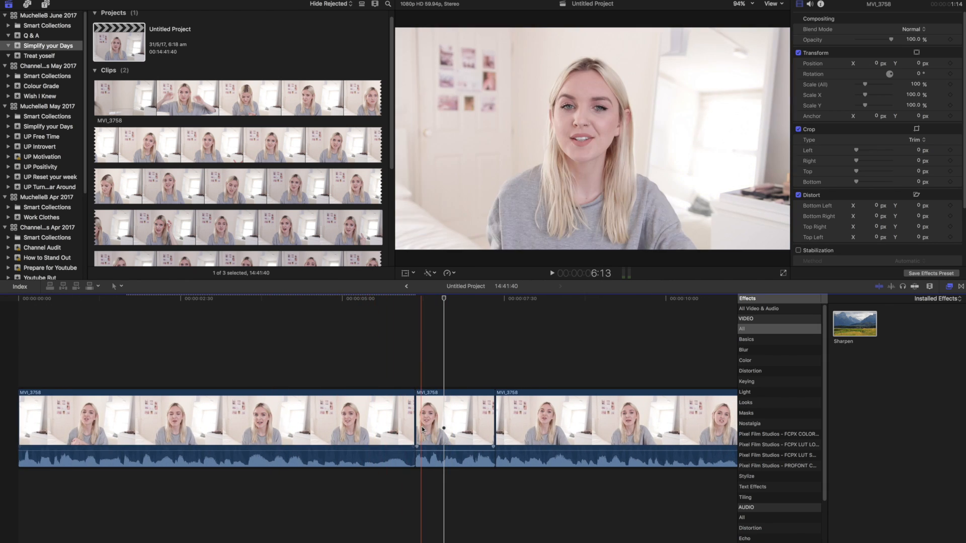
{"action": "left_click", "coordinate": [348, 434]}
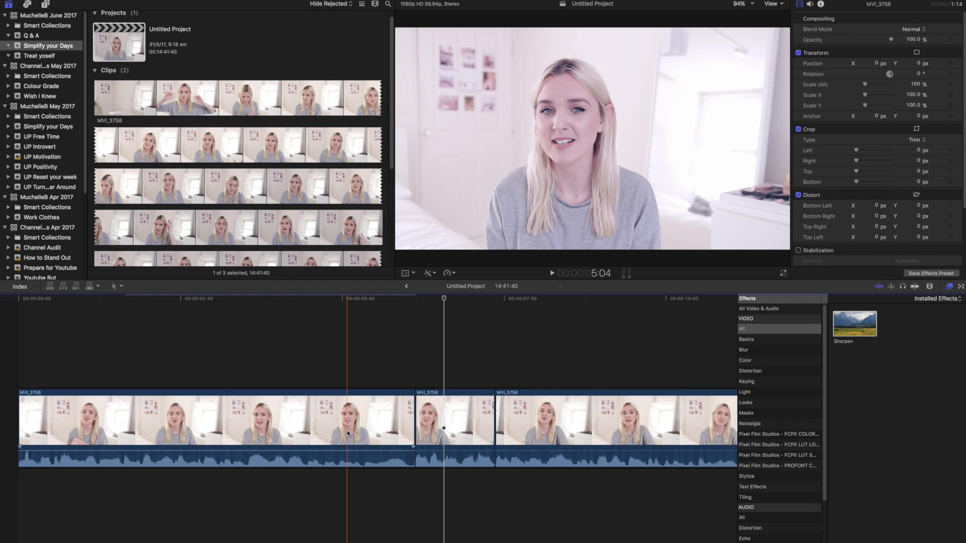